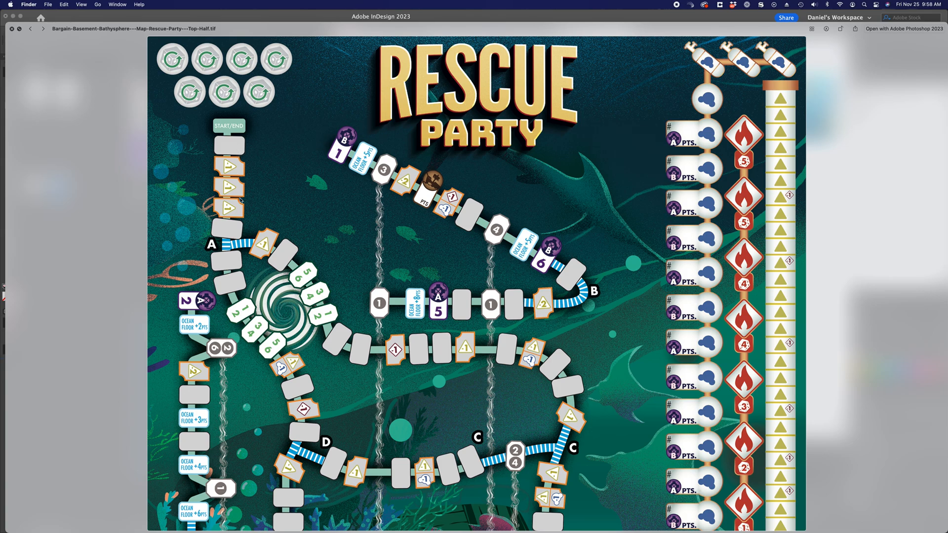
{"action": "mouse_move", "coordinate": [474, 297]}
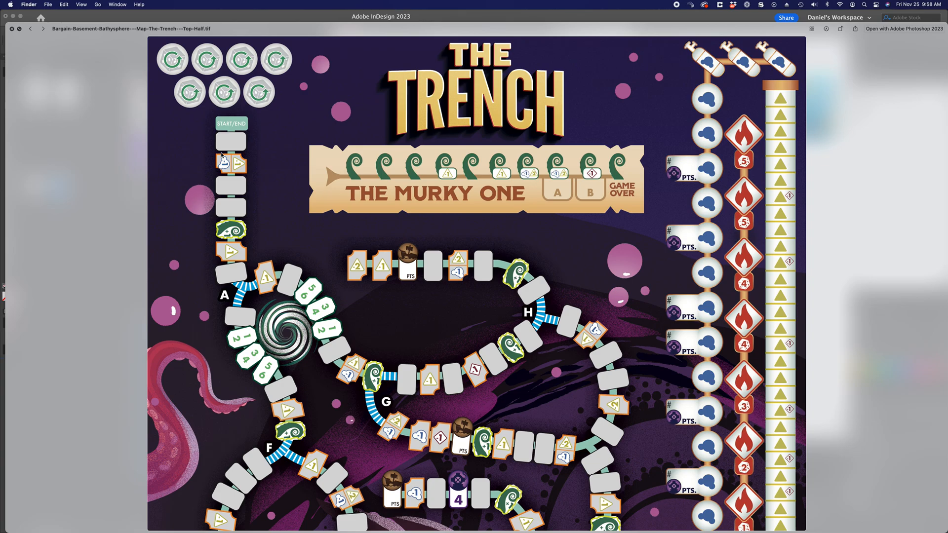
{"action": "mouse_move", "coordinate": [446, 267]}
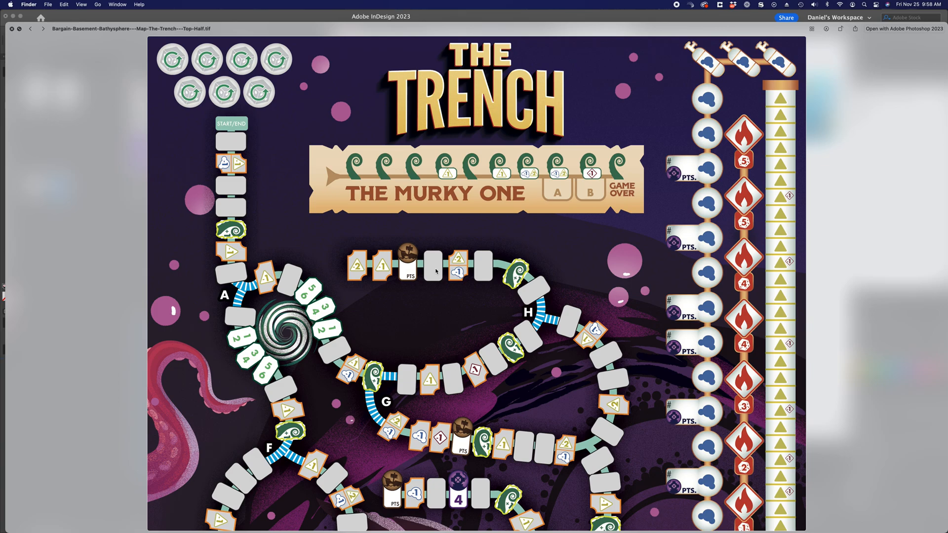
{"action": "mouse_move", "coordinate": [239, 145]}
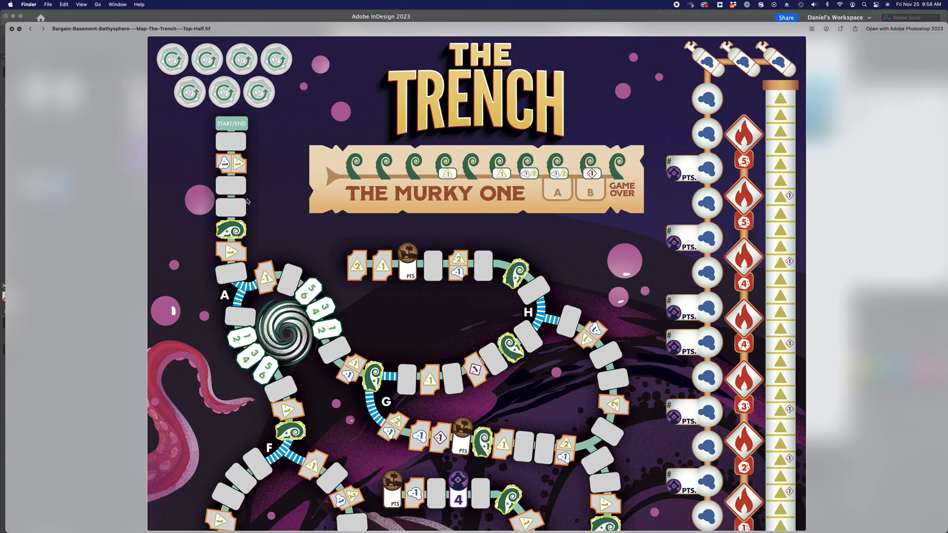
{"action": "mouse_move", "coordinate": [242, 173]}
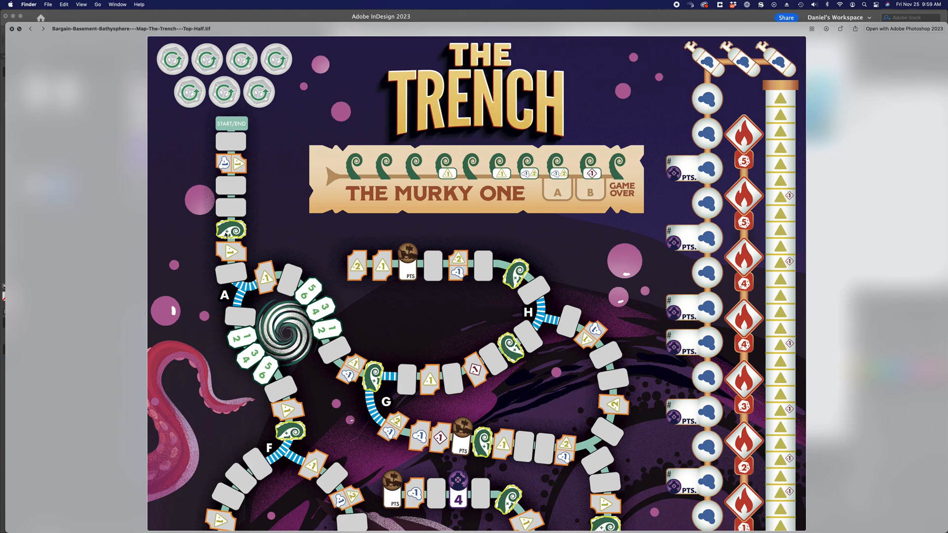
{"action": "mouse_move", "coordinate": [238, 169]}
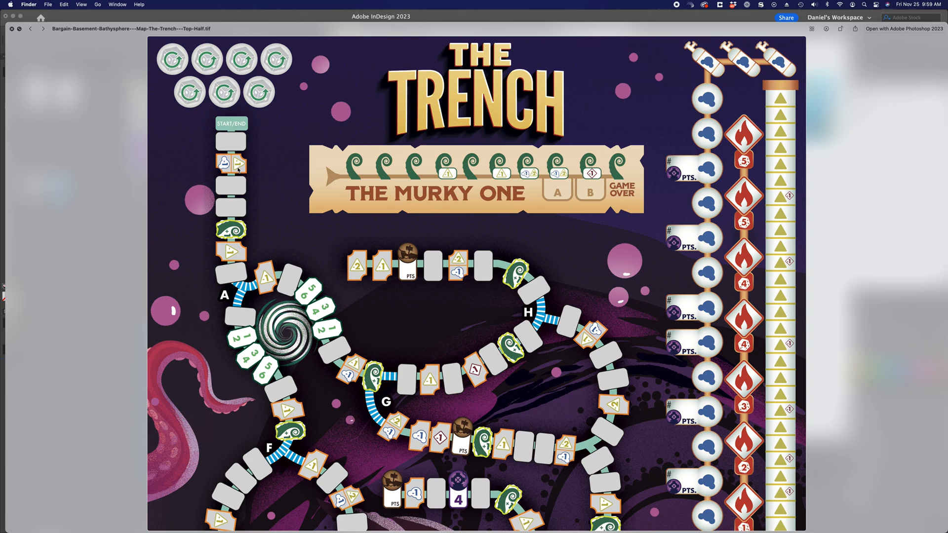
{"action": "mouse_move", "coordinate": [307, 297]}
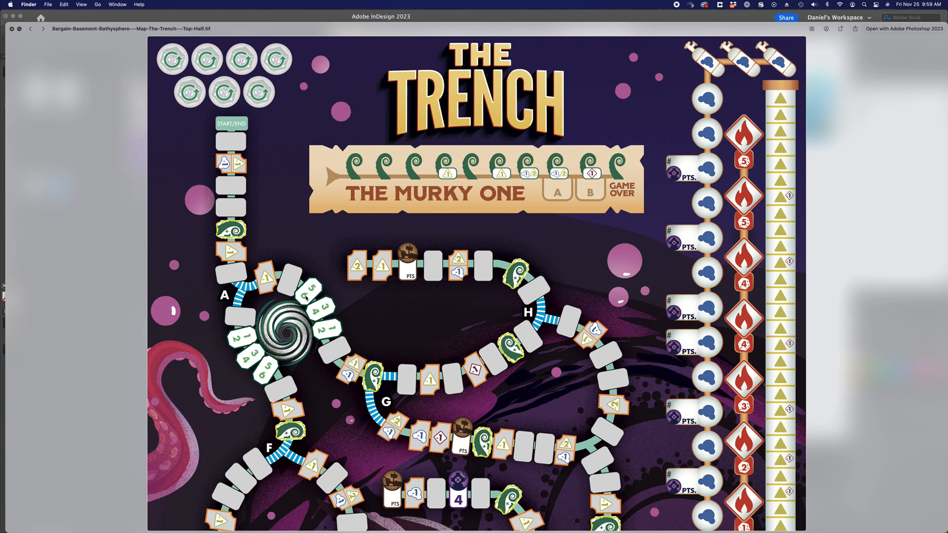
{"action": "mouse_move", "coordinate": [300, 343]}
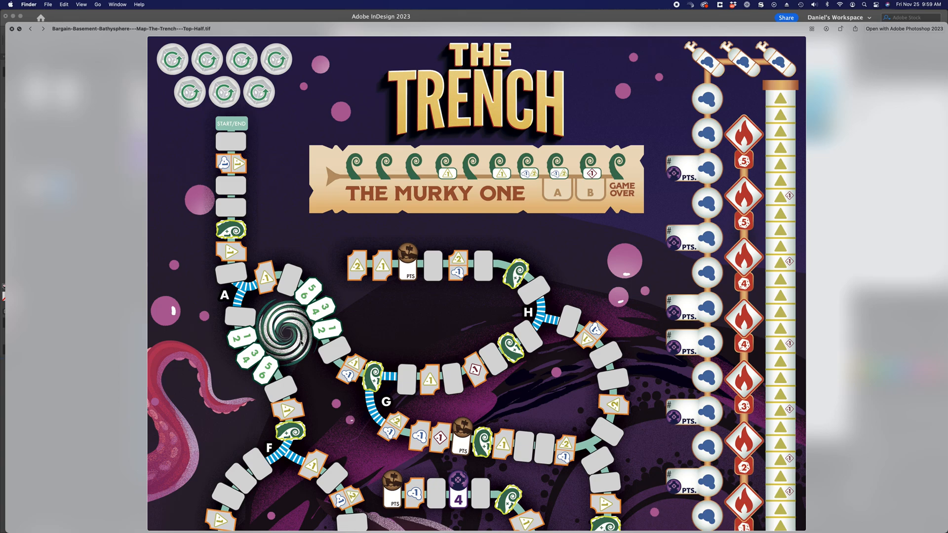
{"action": "mouse_move", "coordinate": [237, 252]}
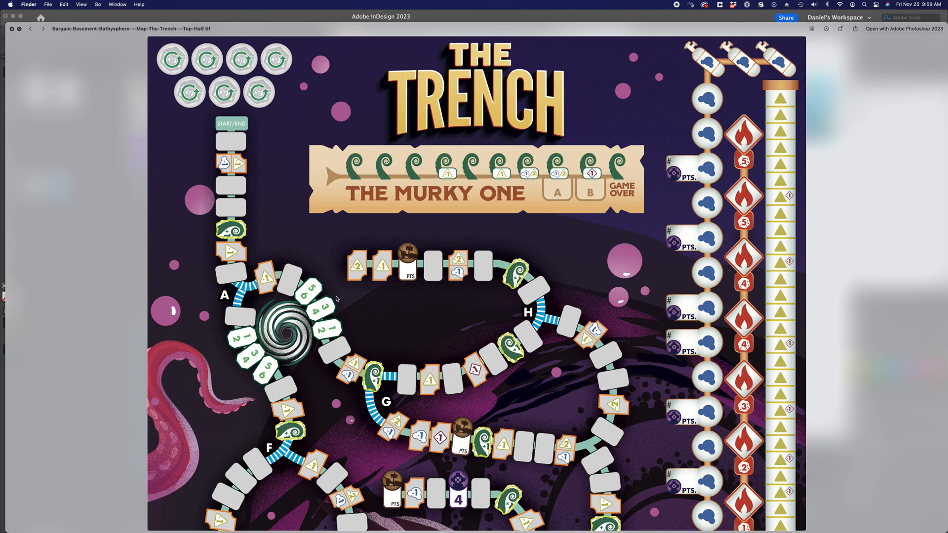
{"action": "mouse_move", "coordinate": [539, 281]}
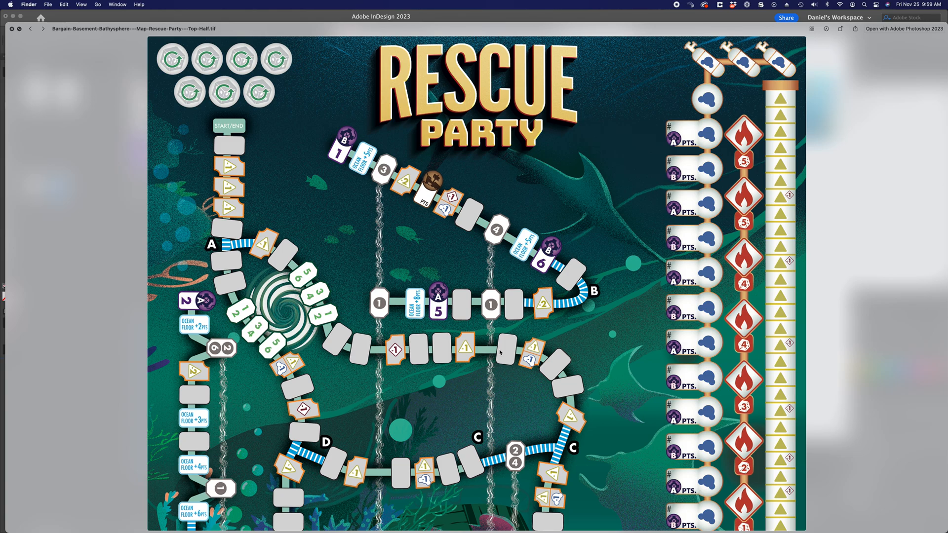
Bring the Bathysphere Rescue Party Map forward and select the solid path line.
{"action": "key", "text": "cmd+tab"}
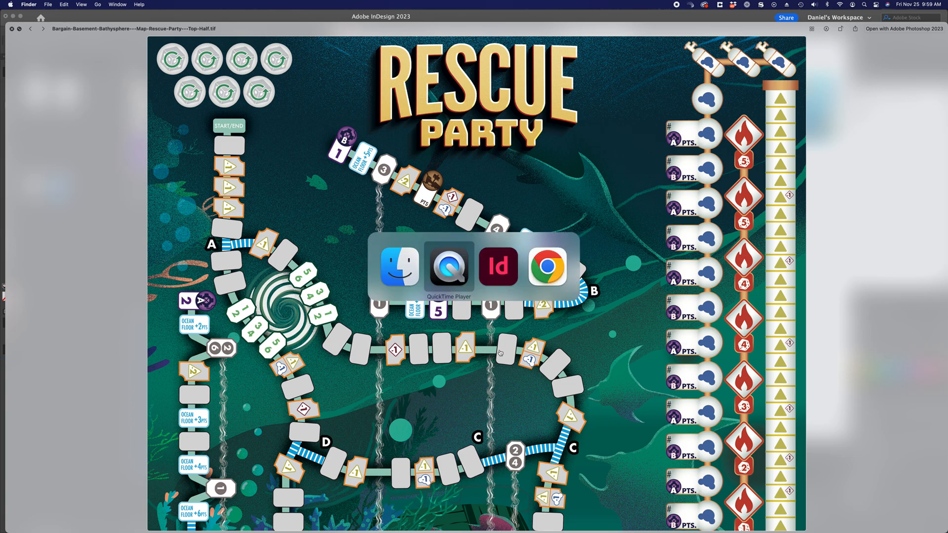
{"action": "left_click", "coordinate": [498, 266]}
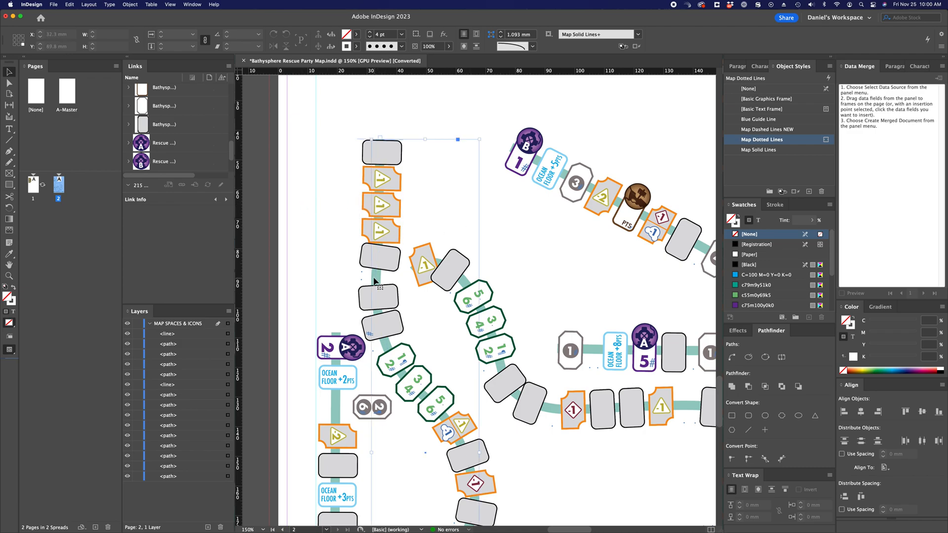
{"action": "left_click", "coordinate": [762, 150]}
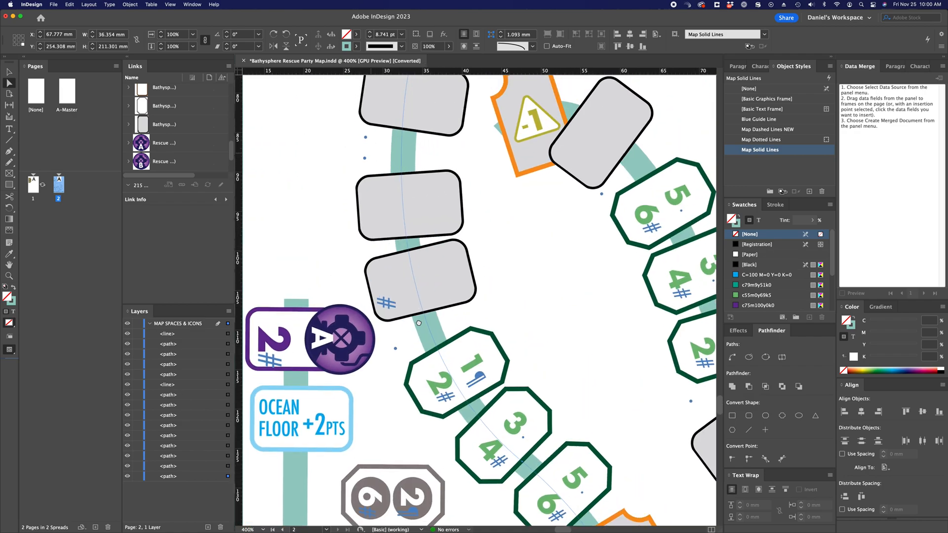
Scroll the map view and switch to the Type Tool.
{"action": "scroll", "scroll_direction": "down", "scroll_amount": 3}
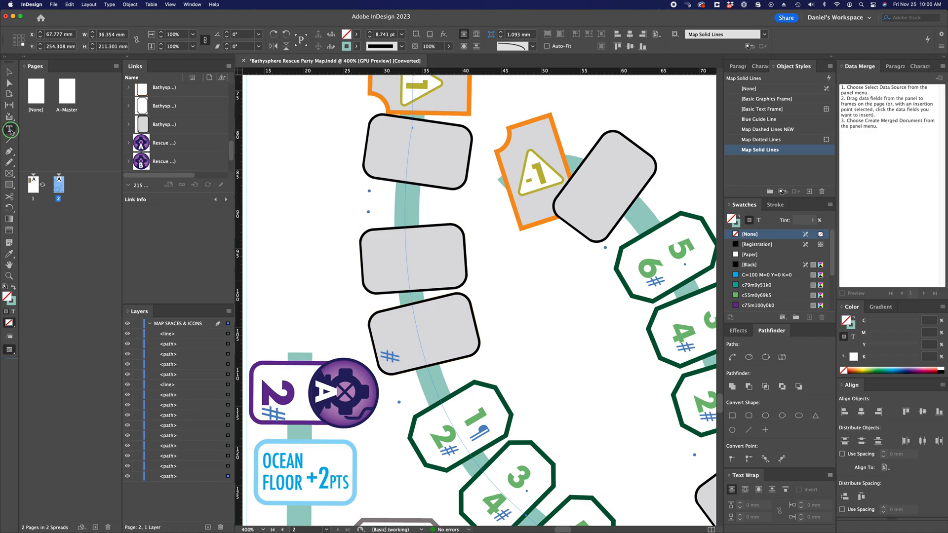
{"action": "left_click", "coordinate": [10, 129]}
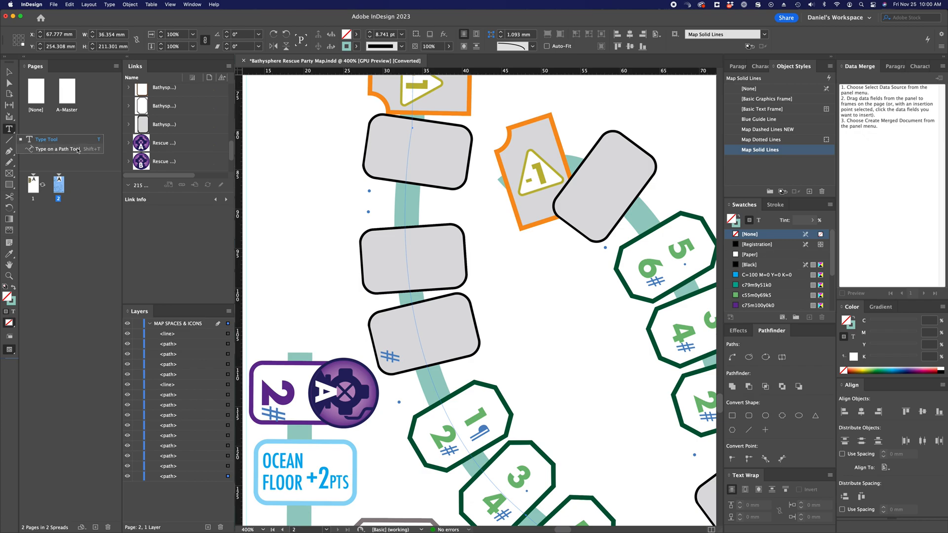
{"action": "mouse_move", "coordinate": [301, 210]}
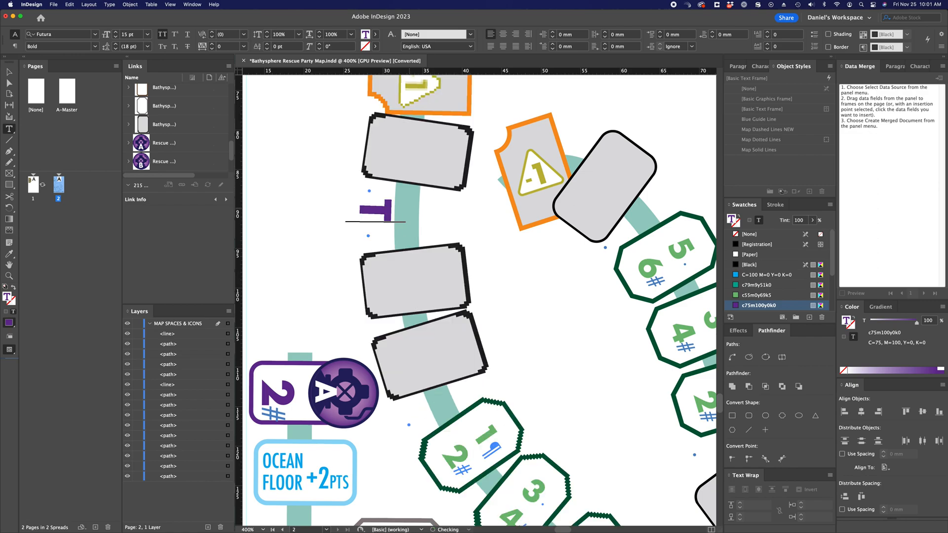
Type placeholder text 'TTTGDGFDG', then add 'DFSDSF' at a second spot.
{"action": "type", "text": "TTTGDGFDG"}
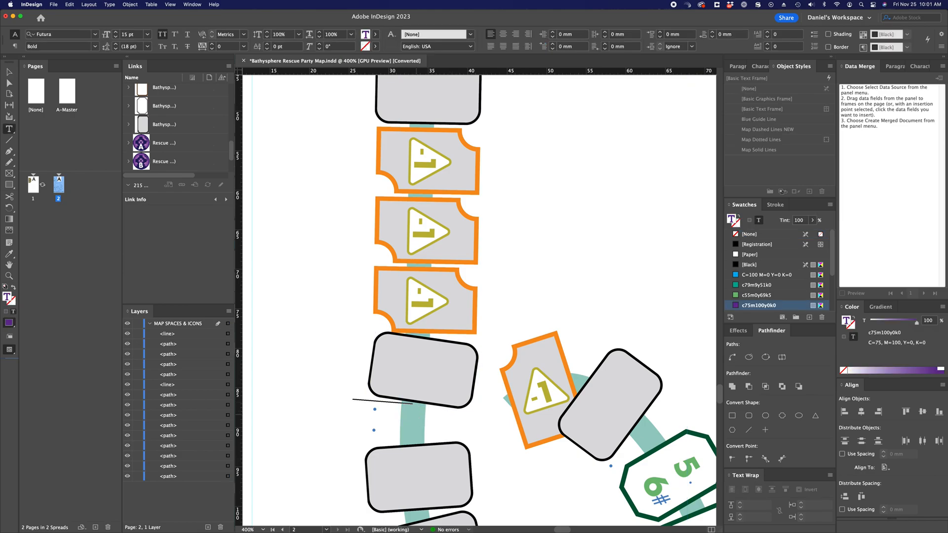
{"action": "left_click", "coordinate": [413, 369]}
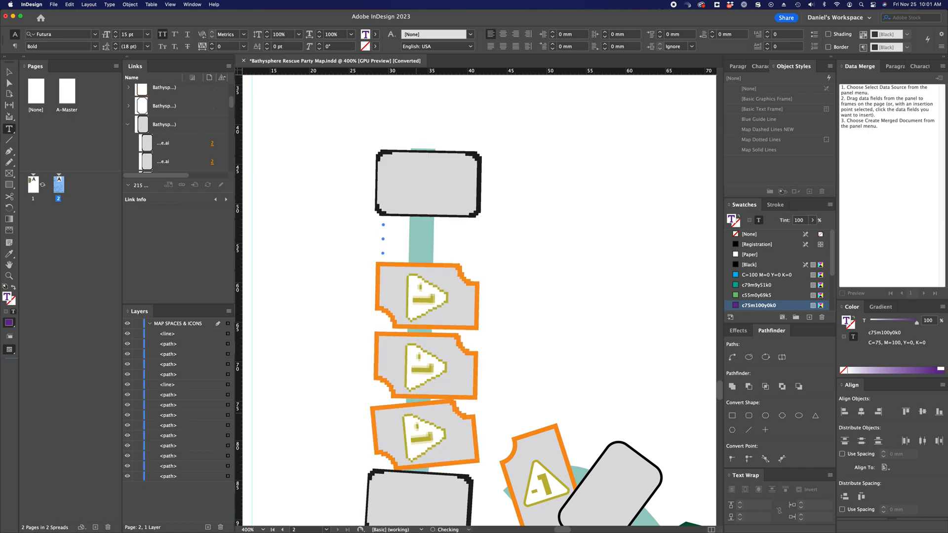
{"action": "type", "text": "DFSDSF"}
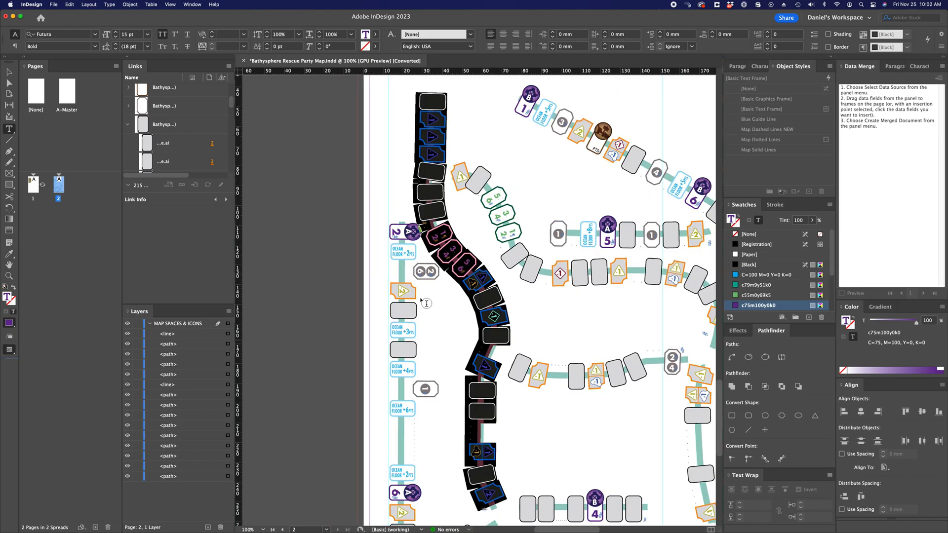
{"action": "mouse_move", "coordinate": [499, 392]}
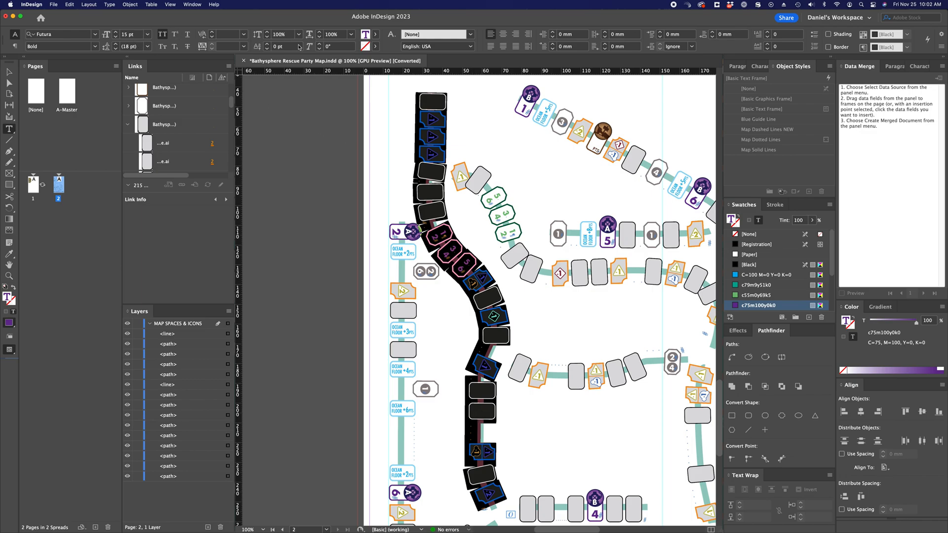
{"action": "mouse_move", "coordinate": [240, 49]}
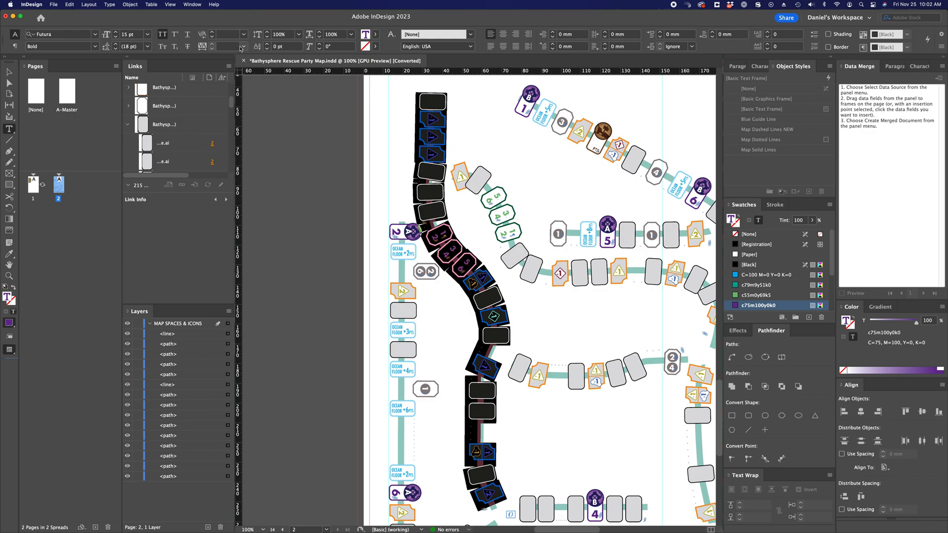
Set tracking on the path text to 200 to spread the spaces.
{"action": "left_click", "coordinate": [242, 47]}
{"action": "type", "text": "150"}
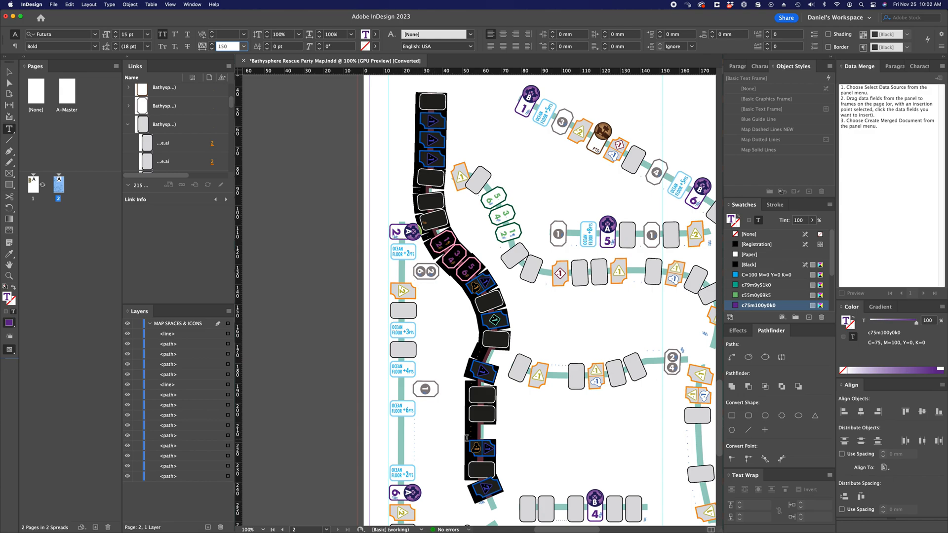
{"action": "scroll", "scroll_direction": "down", "scroll_amount": 3}
{"action": "type", "text": "175"}
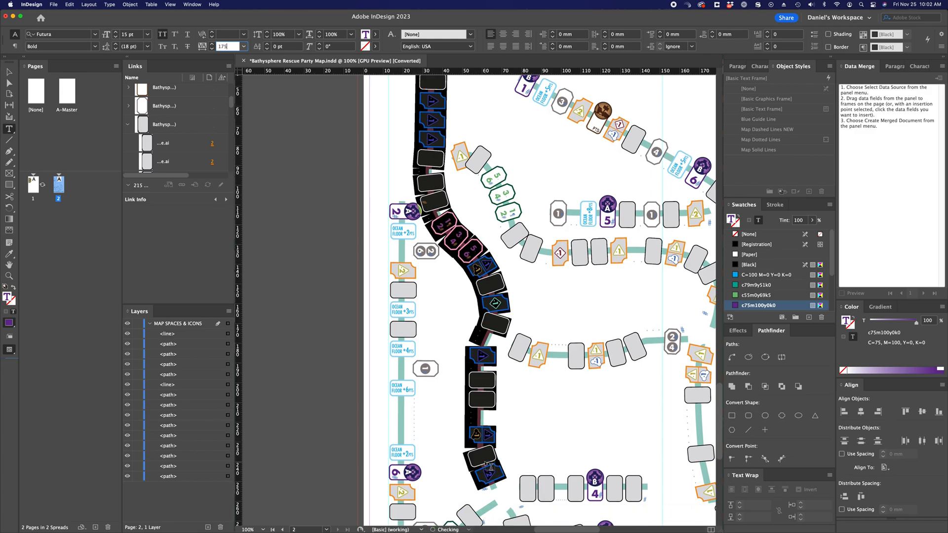
{"action": "type", "text": "200"}
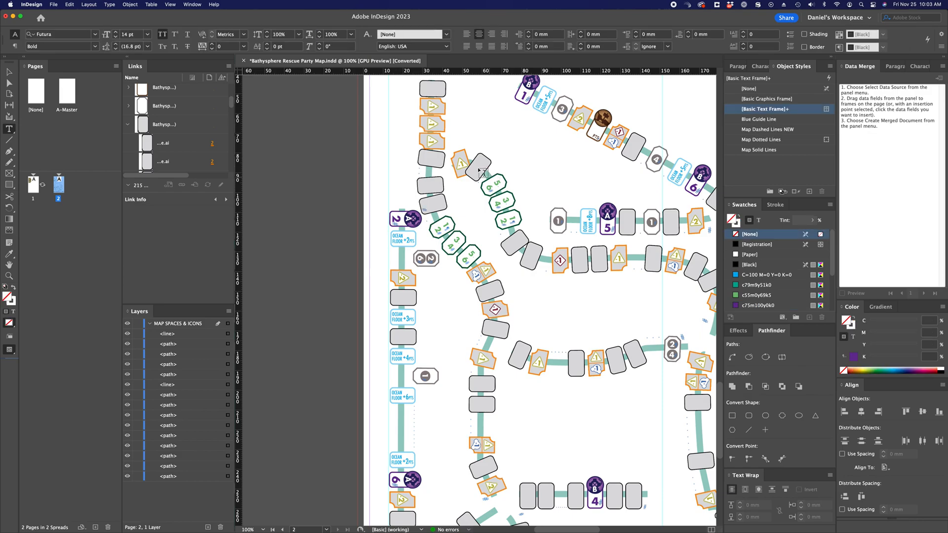
Select the path of anchored spaces and inspect the space graphics.
{"action": "left_click", "coordinate": [484, 172]}
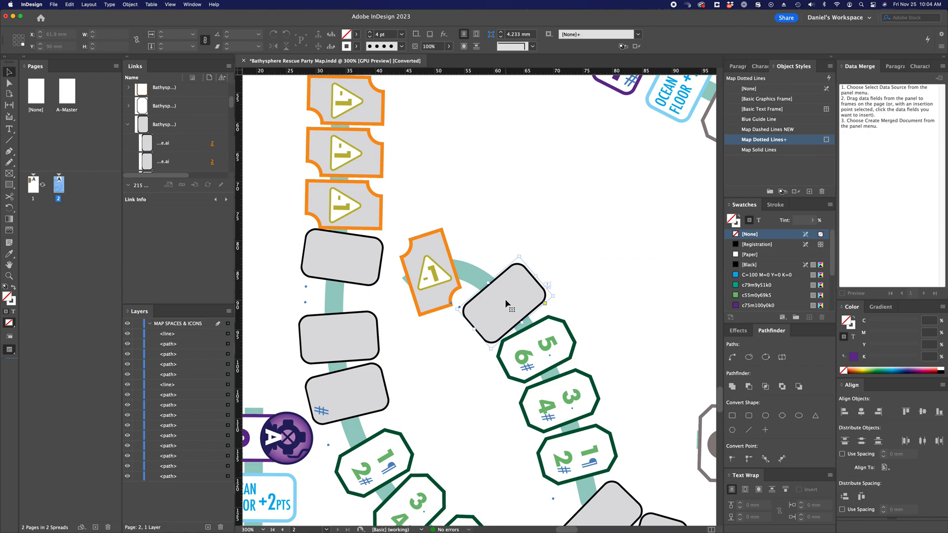
{"action": "left_click", "coordinate": [431, 272]}
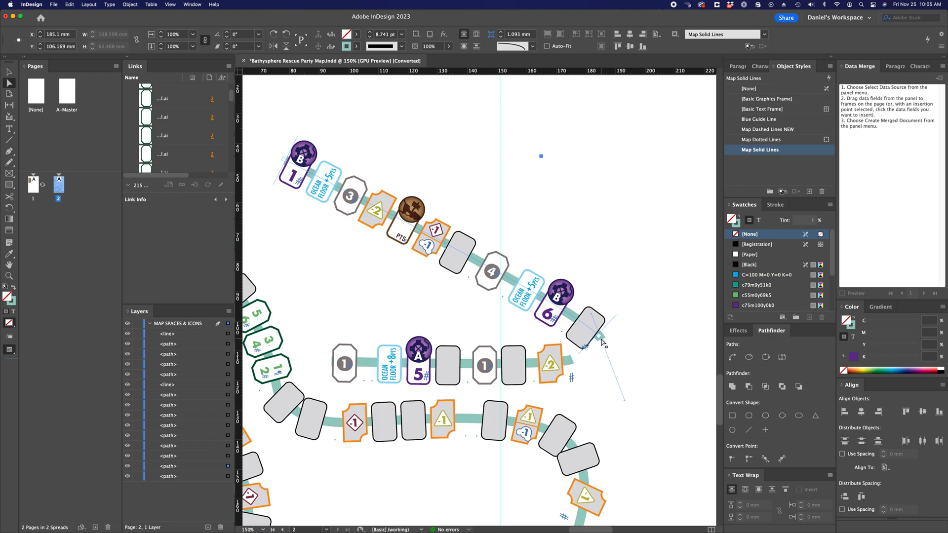
{"action": "mouse_move", "coordinate": [612, 387]}
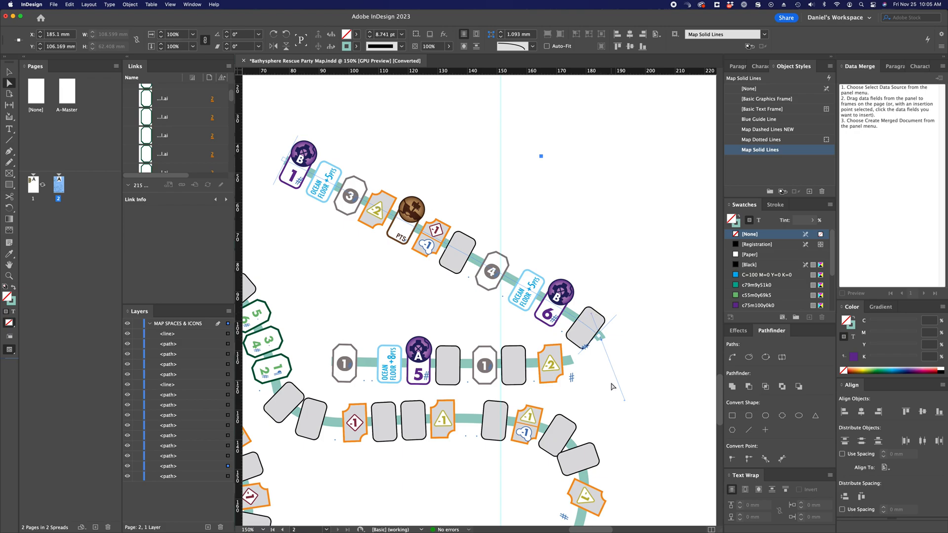
{"action": "mouse_move", "coordinate": [626, 405]}
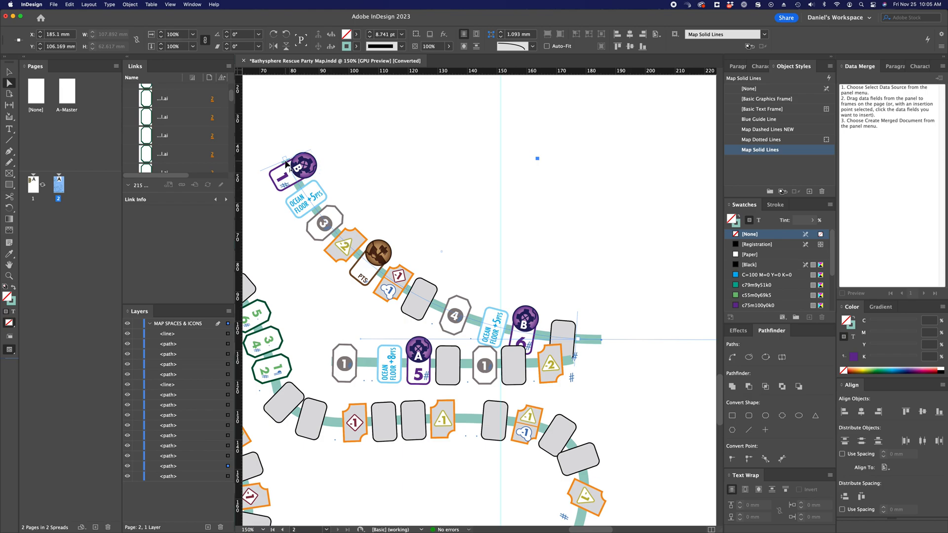
Select the Map Dotted Lines object near the first space.
{"action": "left_click", "coordinate": [762, 139]}
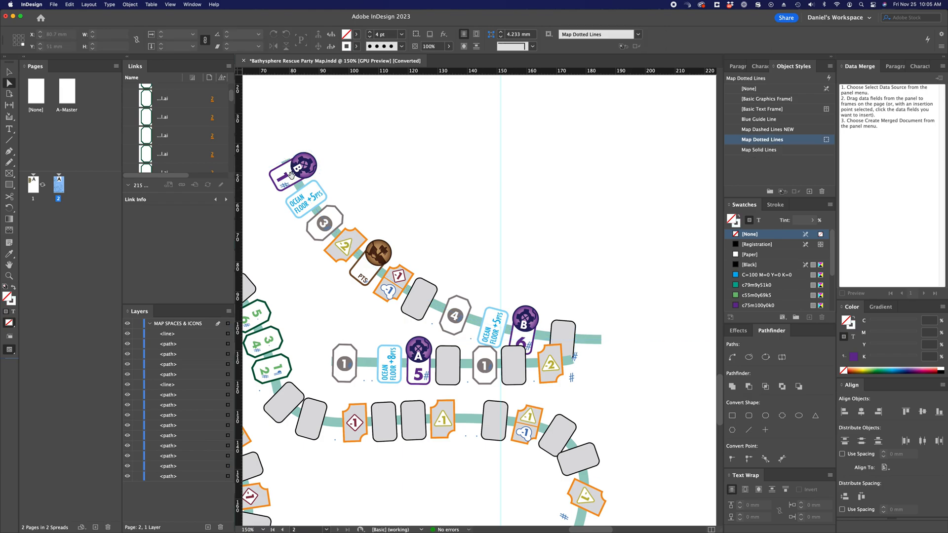
Zoom in on the B space to check the teal path and dotted line start points.
{"action": "left_click", "coordinate": [295, 167]}
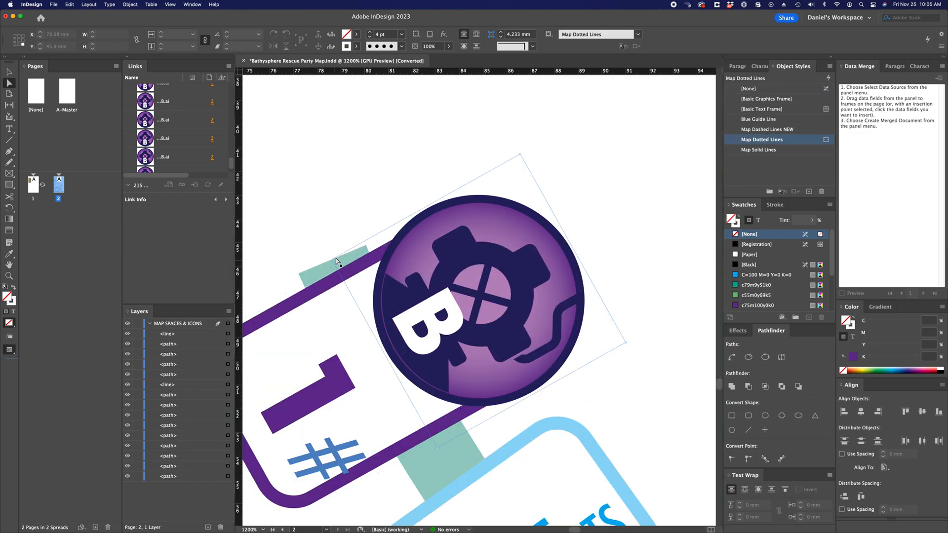
{"action": "left_click", "coordinate": [761, 149]}
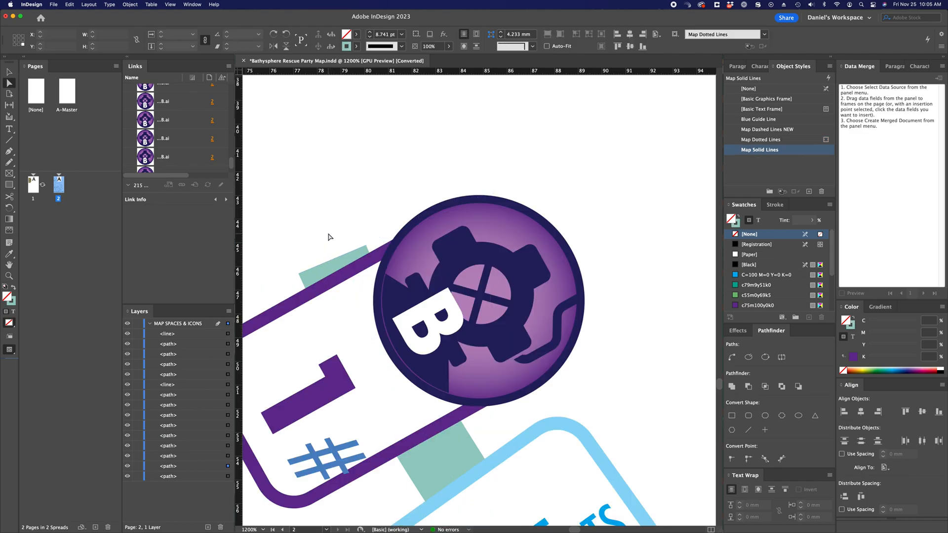
{"action": "left_click", "coordinate": [761, 140]}
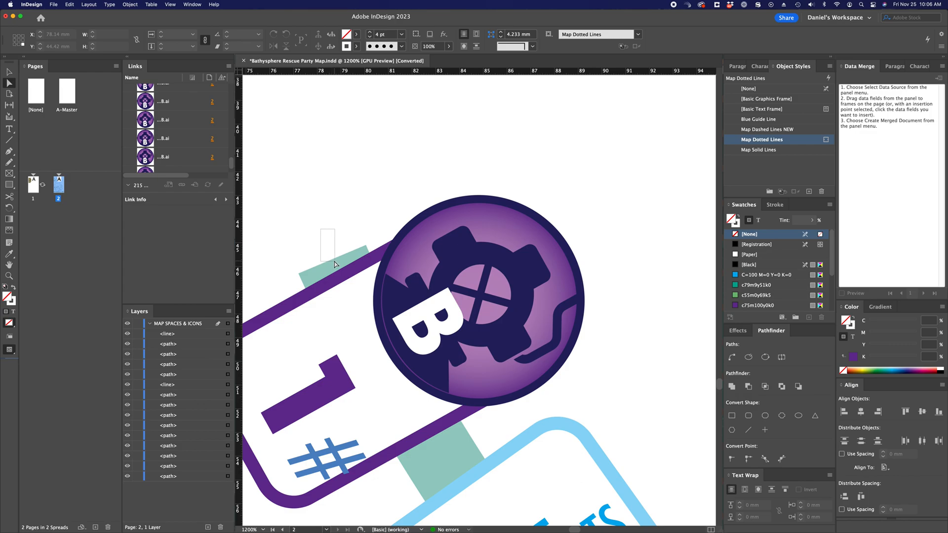
{"action": "left_click", "coordinate": [761, 150]}
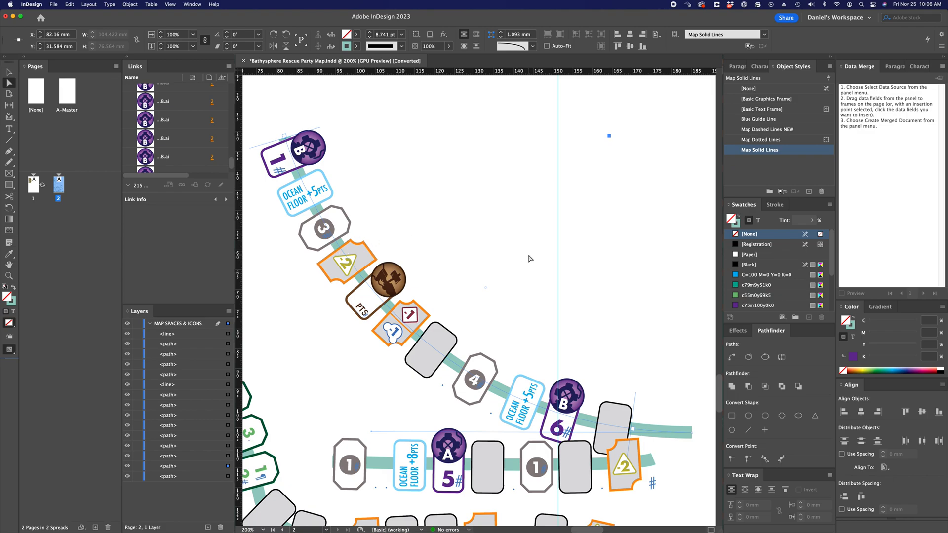
Select the dotted line object and click on the upper path.
{"action": "left_click", "coordinate": [761, 140]}
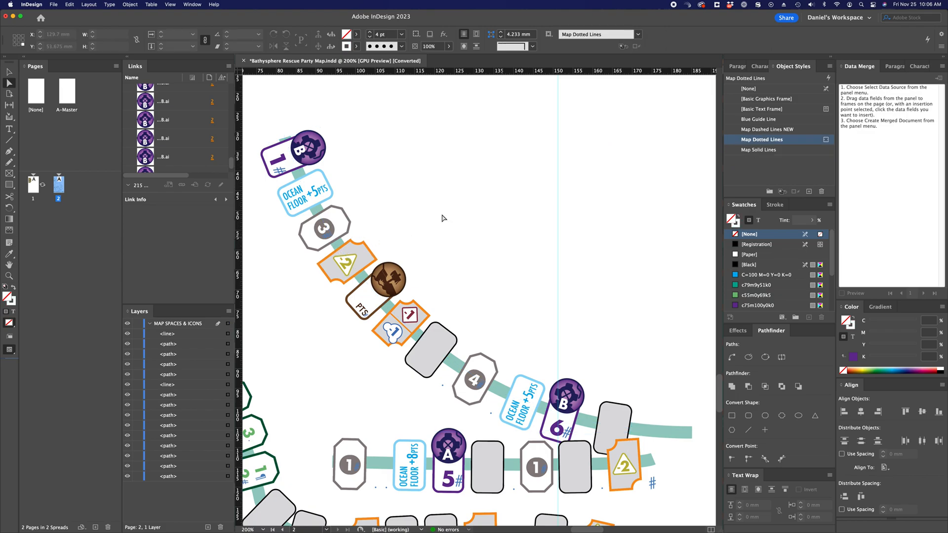
{"action": "left_click", "coordinate": [344, 261]}
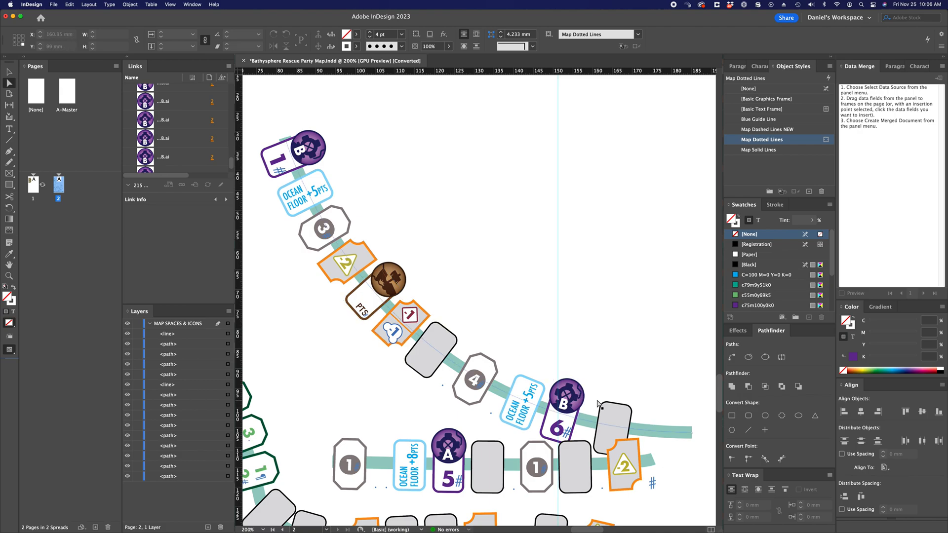
{"action": "mouse_move", "coordinate": [692, 439]}
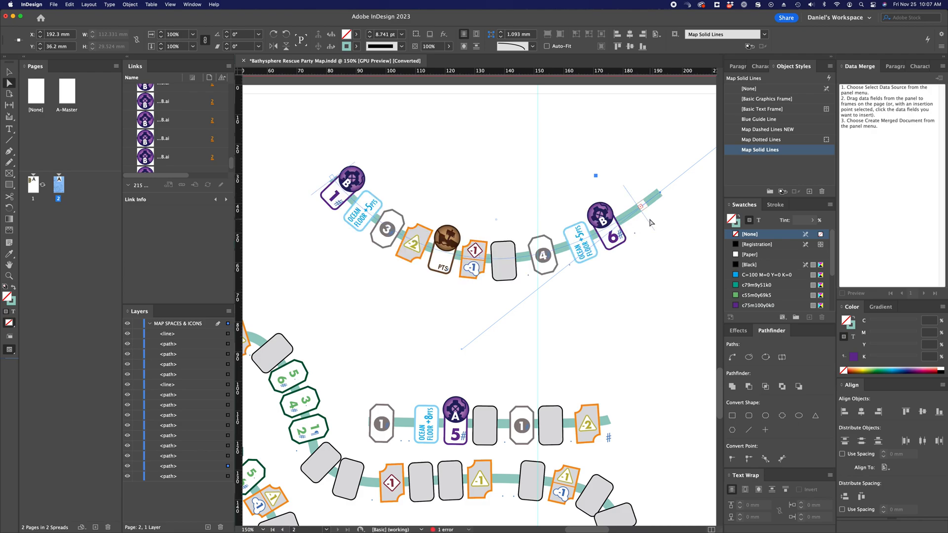
{"action": "mouse_move", "coordinate": [644, 218]}
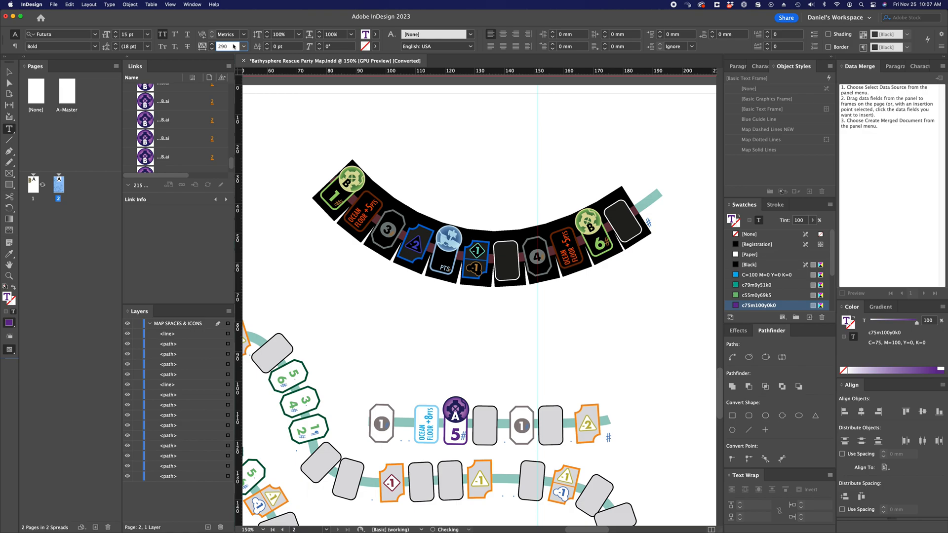
Raise the curved path's tracking to 310, then 330, and exit text editing.
{"action": "type", "text": "310"}
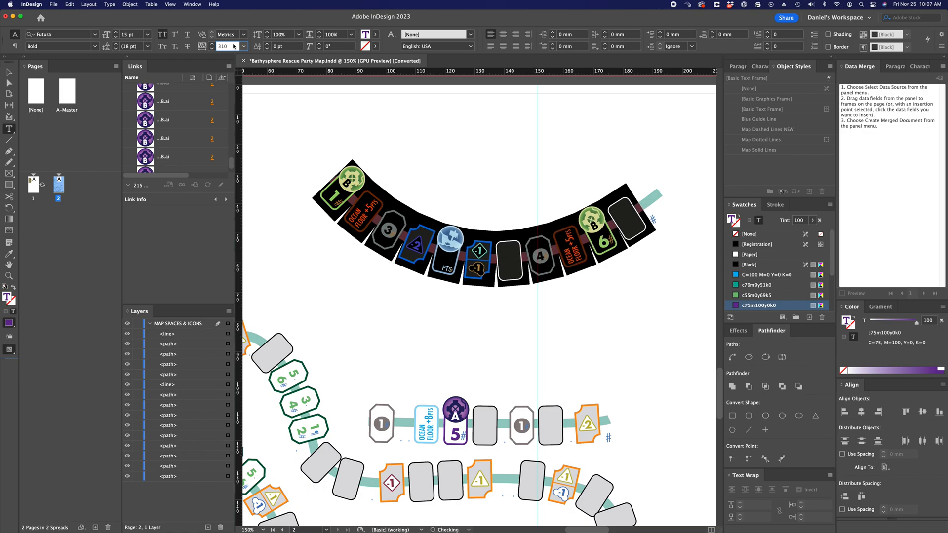
{"action": "type", "text": "330"}
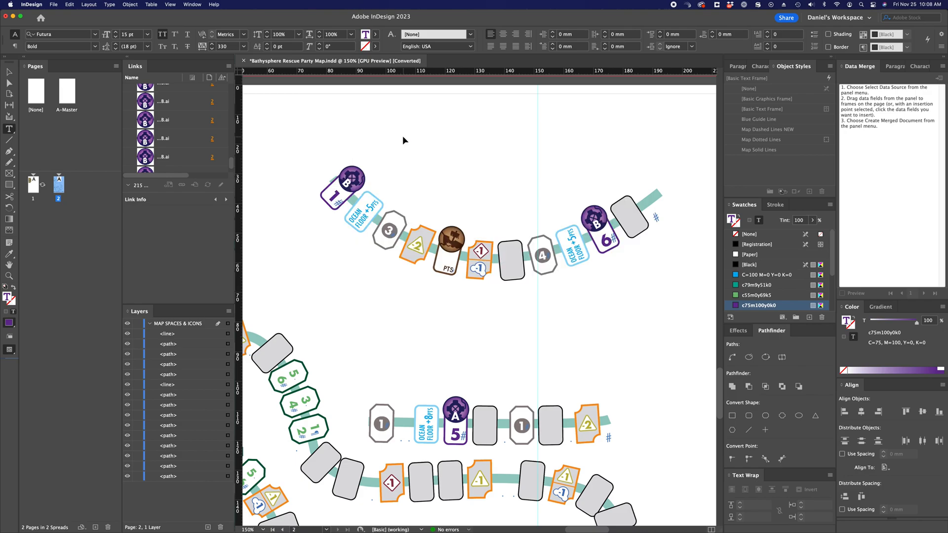
{"action": "left_click", "coordinate": [762, 140]}
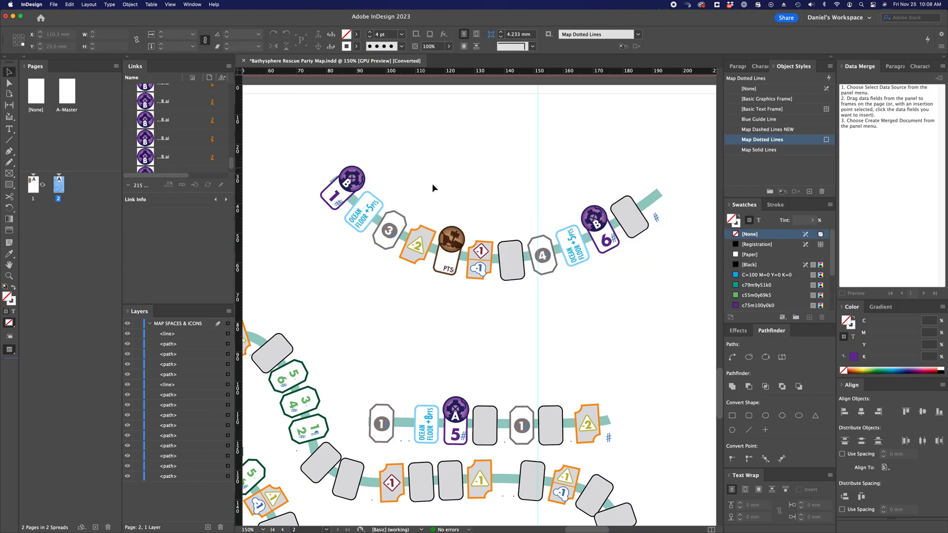
{"action": "left_click", "coordinate": [463, 262]}
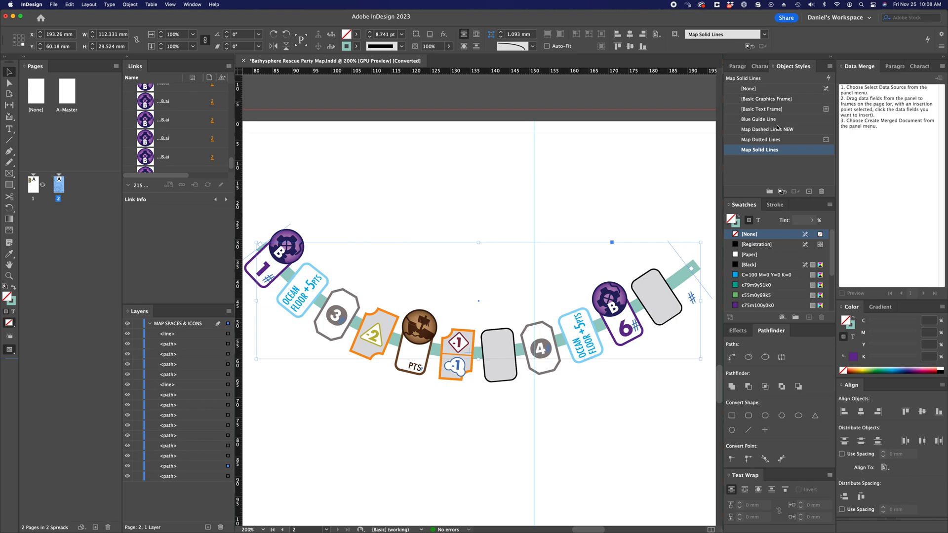
{"action": "mouse_move", "coordinate": [727, 177]}
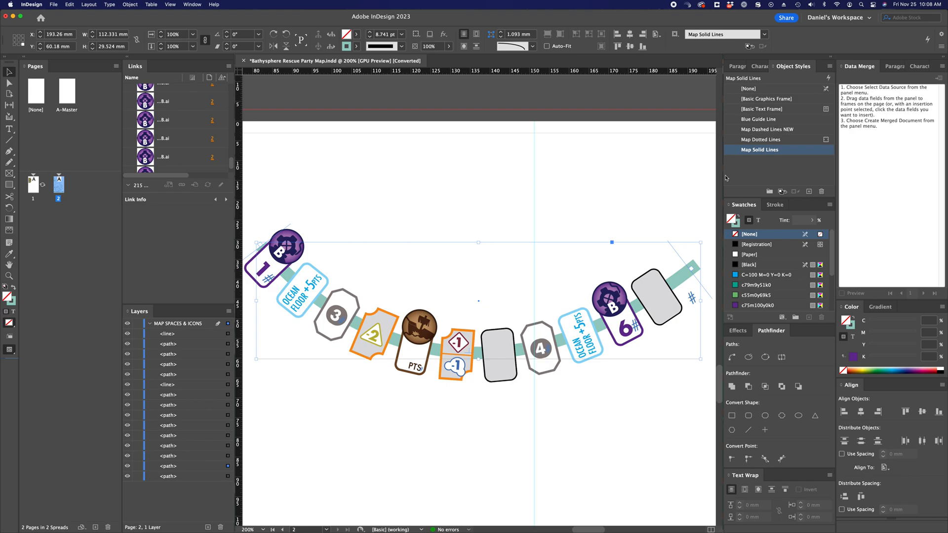
Try Blue Guide Line, Map Dashed Lines NEW and Map Dotted Lines styles on the path.
{"action": "left_click", "coordinate": [761, 139]}
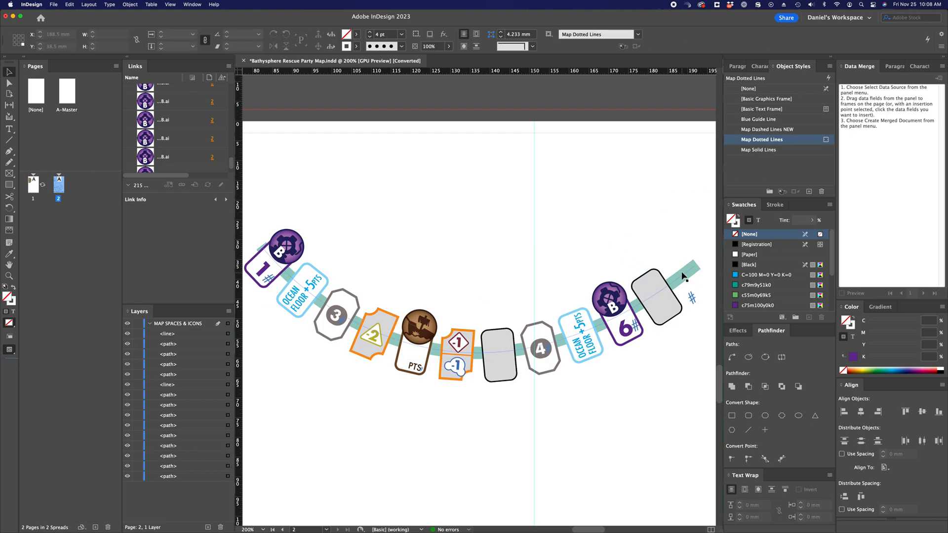
{"action": "left_click", "coordinate": [762, 149]}
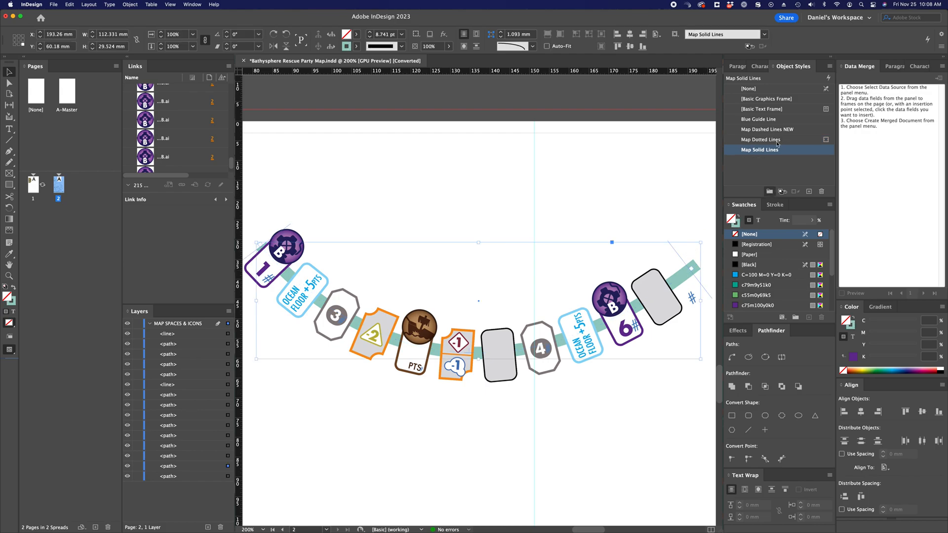
{"action": "mouse_move", "coordinate": [773, 124]}
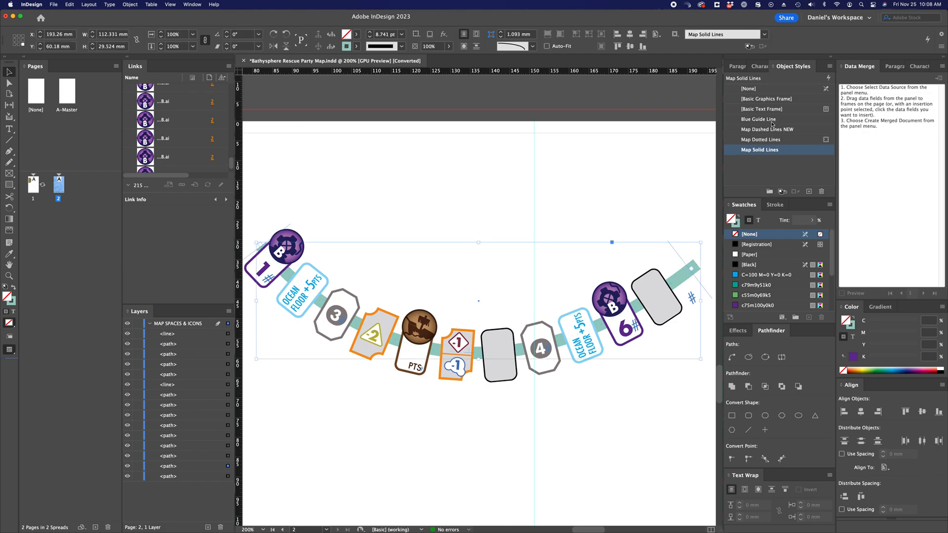
{"action": "left_click", "coordinate": [761, 119]}
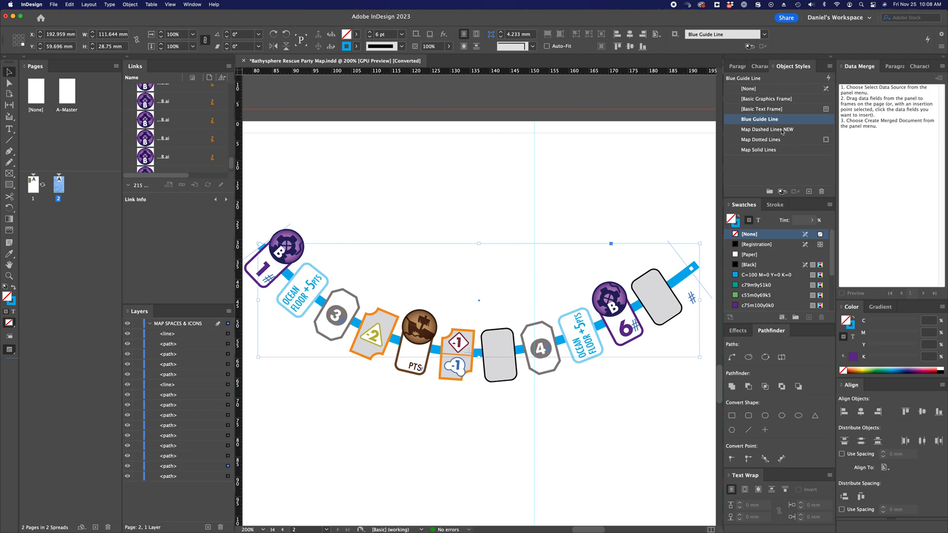
{"action": "left_click", "coordinate": [766, 129]}
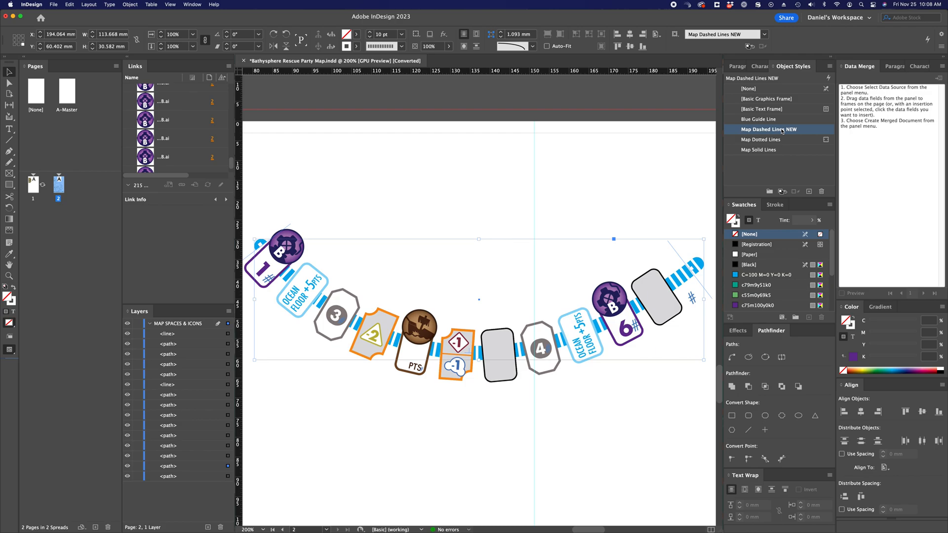
{"action": "mouse_move", "coordinate": [780, 140]}
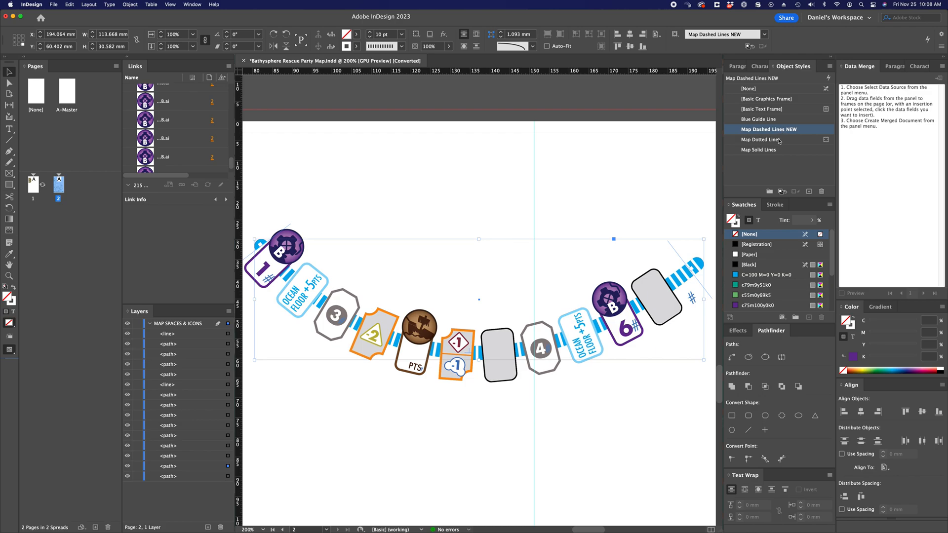
{"action": "left_click", "coordinate": [759, 139]}
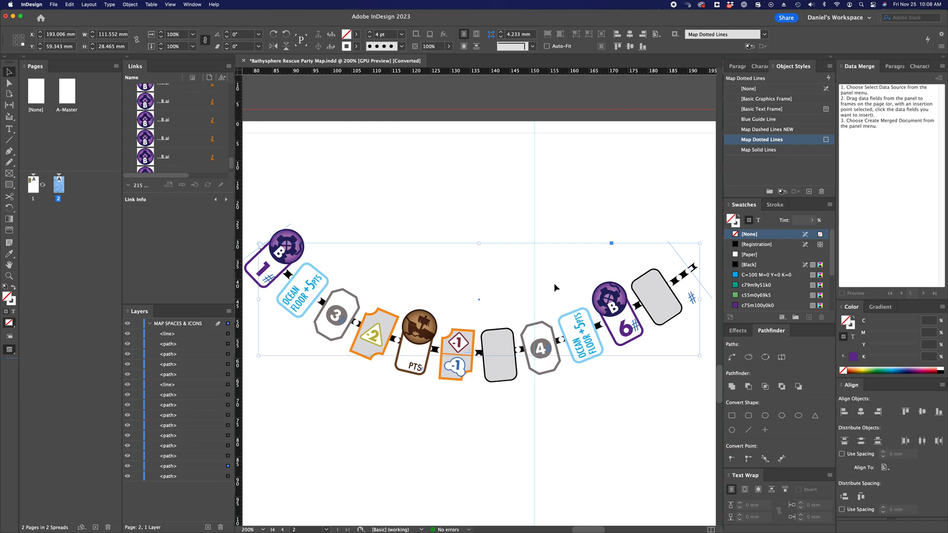
Apply Map Solid Lines to the path line and the short right-end connector.
{"action": "left_click", "coordinate": [762, 150]}
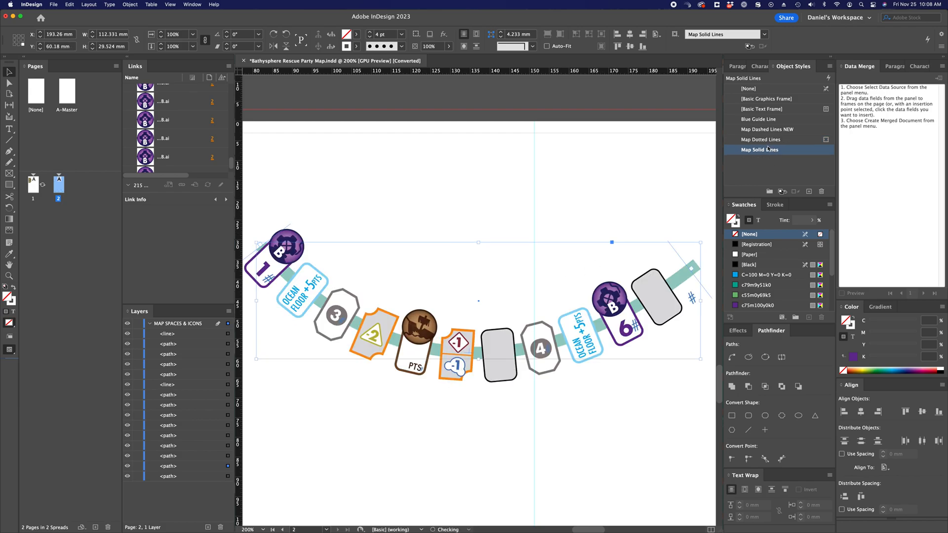
{"action": "left_click", "coordinate": [763, 139]}
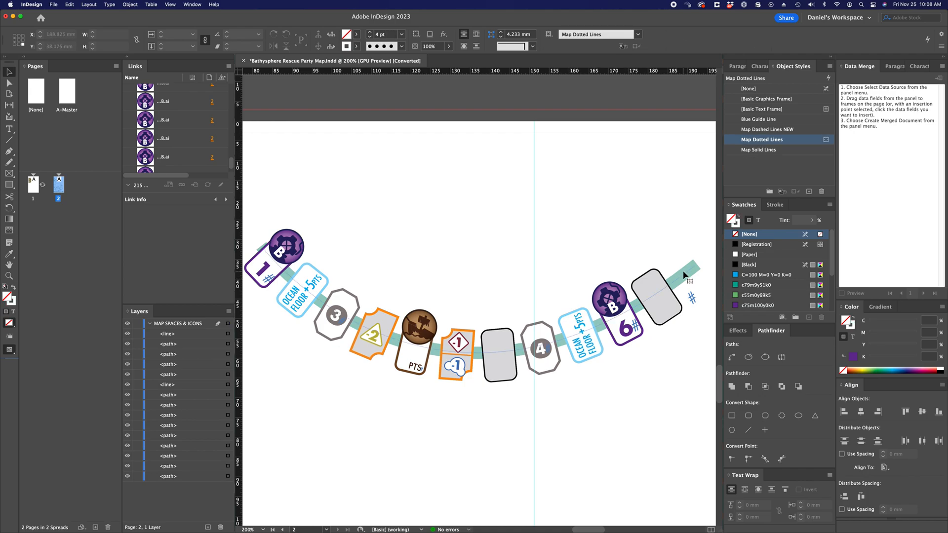
{"action": "left_click", "coordinate": [762, 150]}
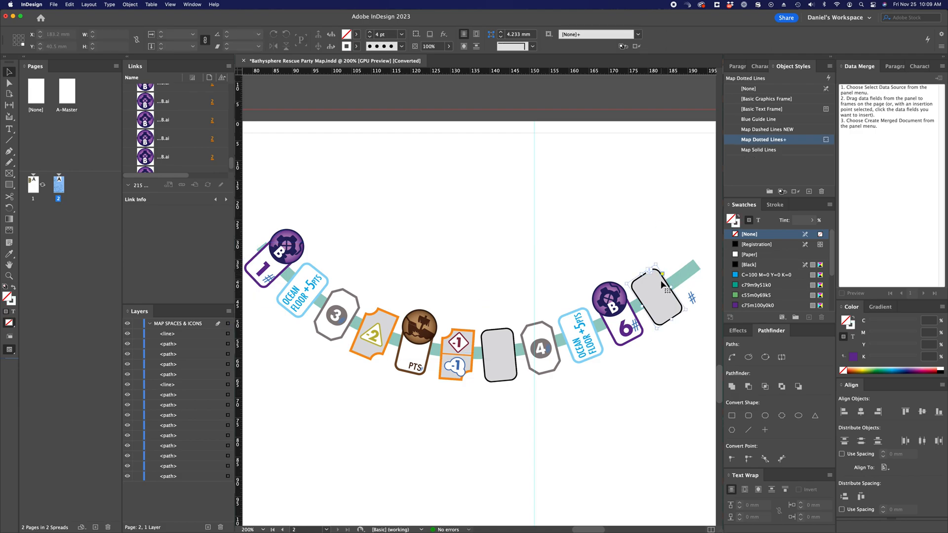
{"action": "left_click", "coordinate": [172, 95]}
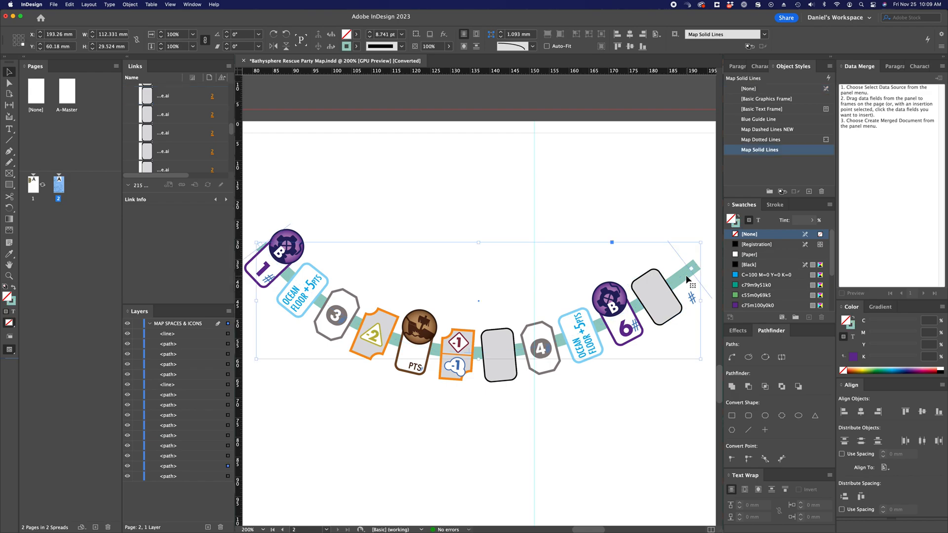
{"action": "mouse_move", "coordinate": [654, 238]}
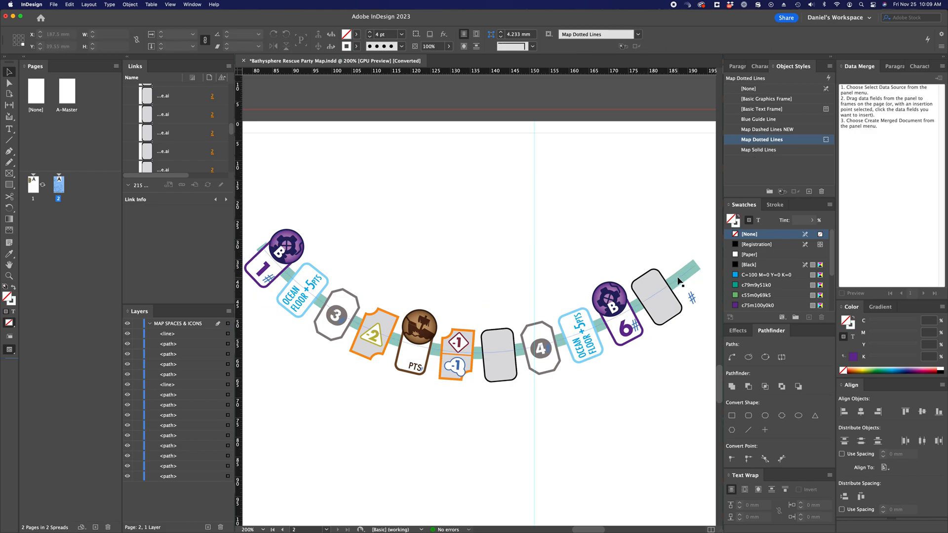
{"action": "left_click", "coordinate": [761, 149]}
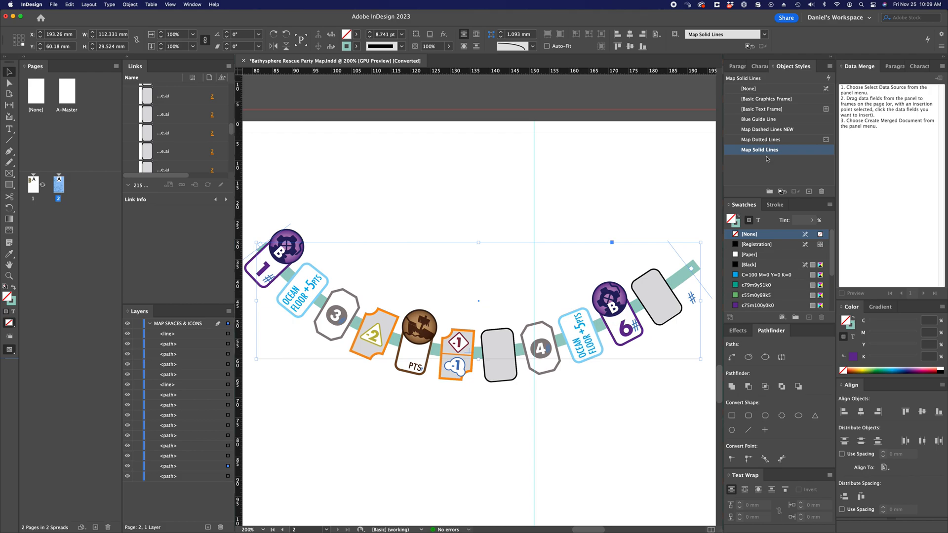
Open Map Solid Lines style options and review stroke, fill and text effect targets, ending on Stroke.
{"action": "double_click", "coordinate": [759, 149]}
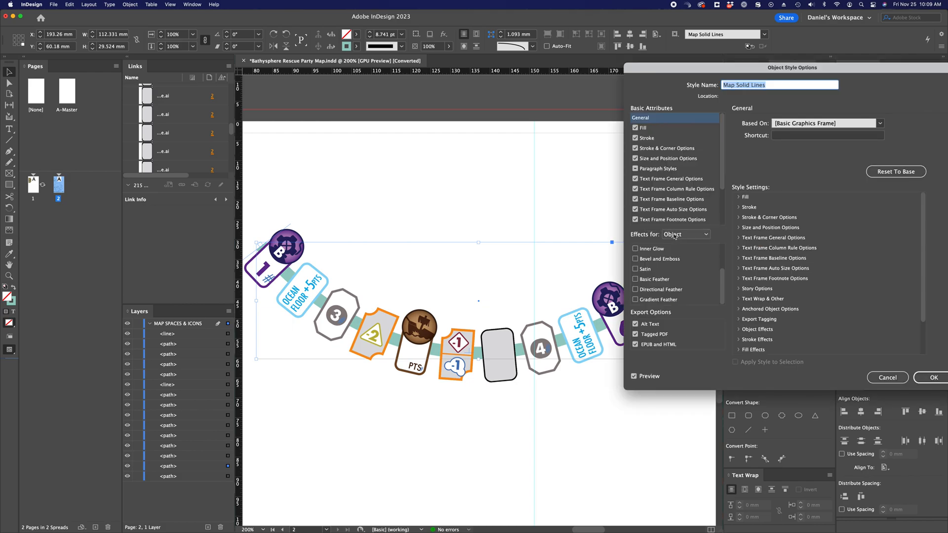
{"action": "left_click", "coordinate": [685, 235]}
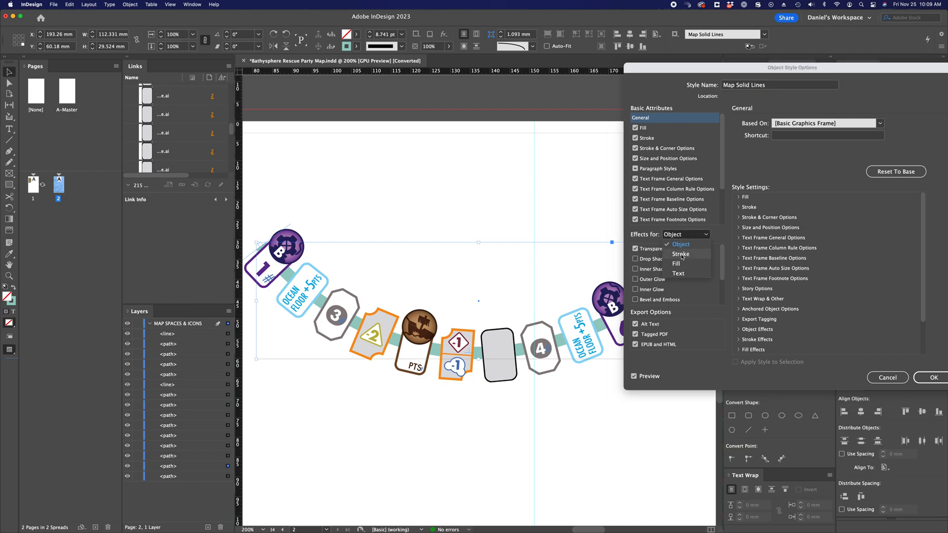
{"action": "left_click", "coordinate": [681, 253]}
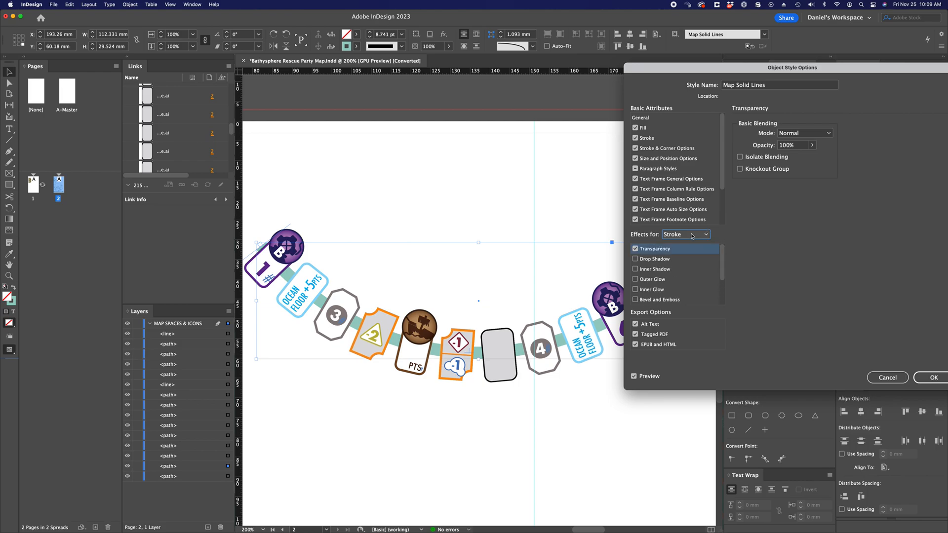
{"action": "left_click", "coordinate": [686, 234]}
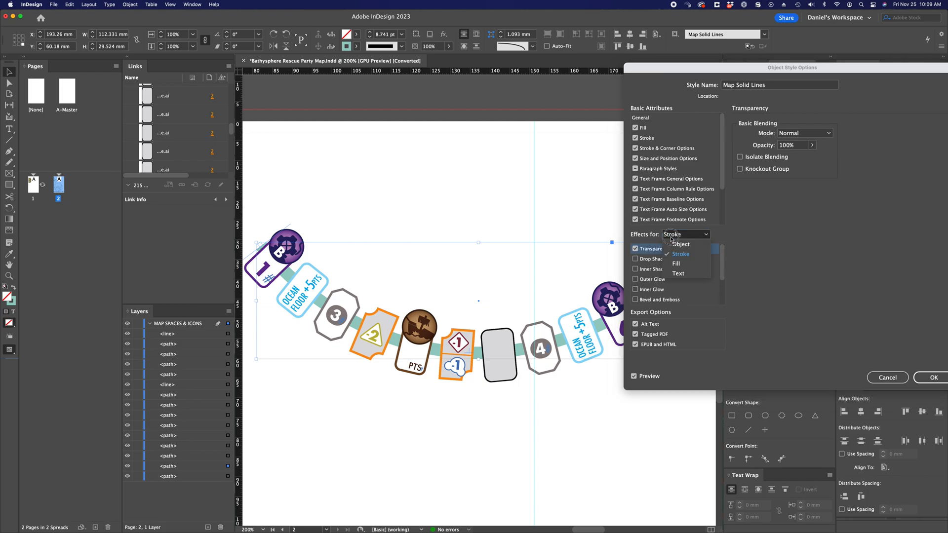
{"action": "left_click", "coordinate": [676, 263]}
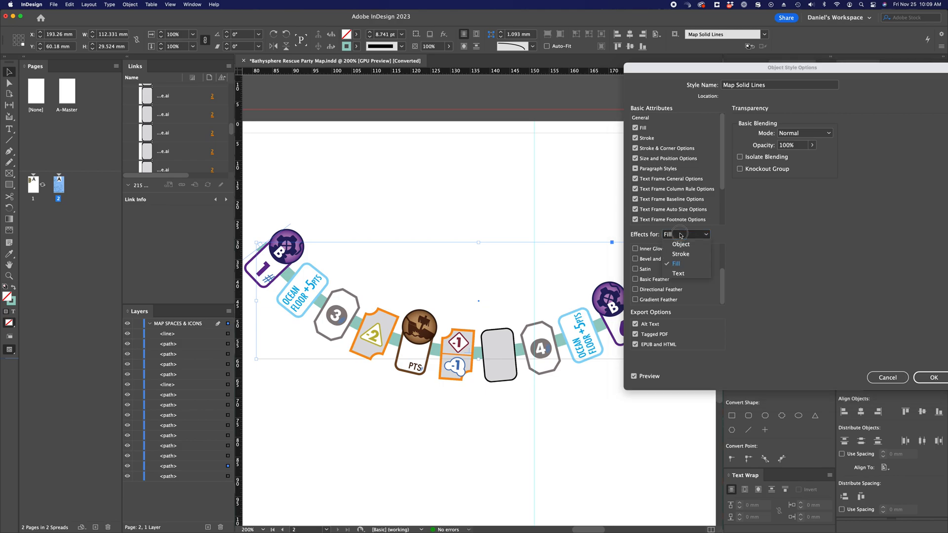
{"action": "left_click", "coordinate": [678, 273]}
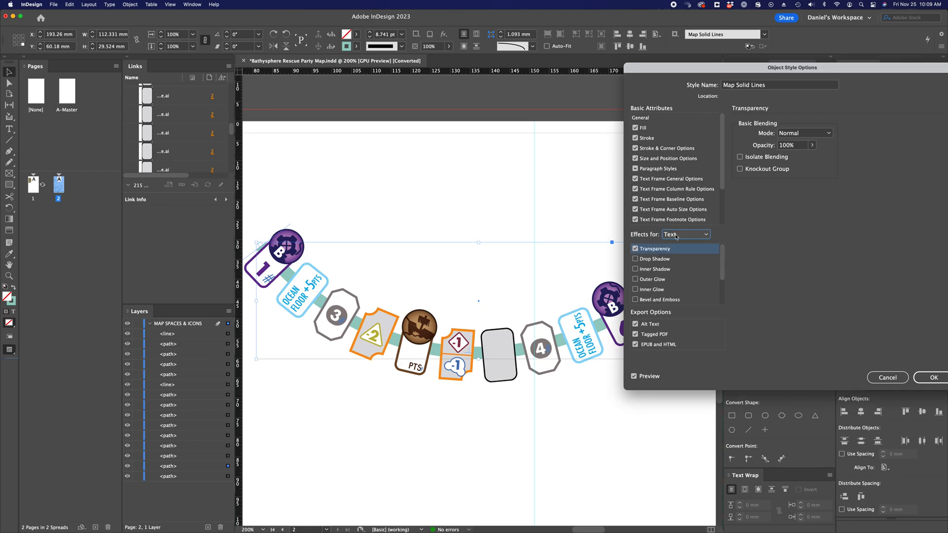
{"action": "left_click", "coordinate": [687, 234]}
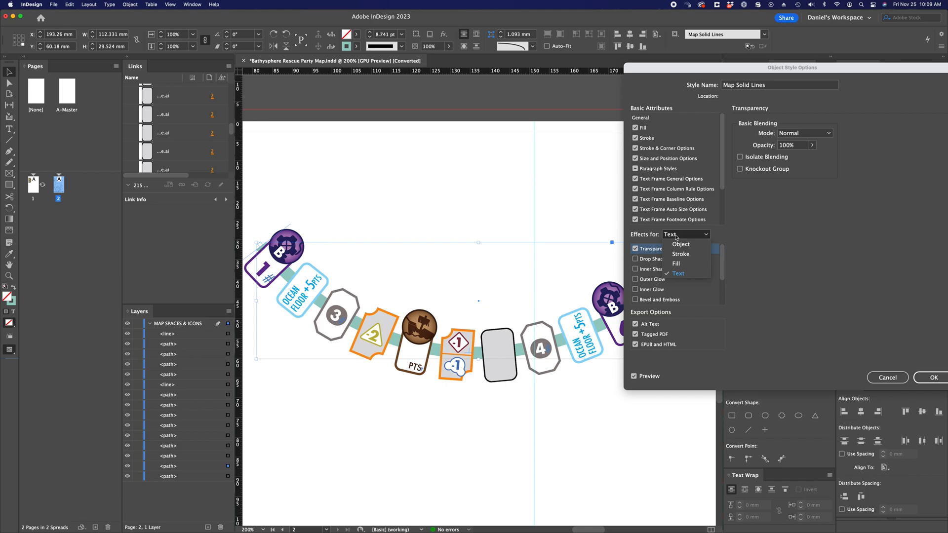
{"action": "mouse_move", "coordinate": [680, 250]}
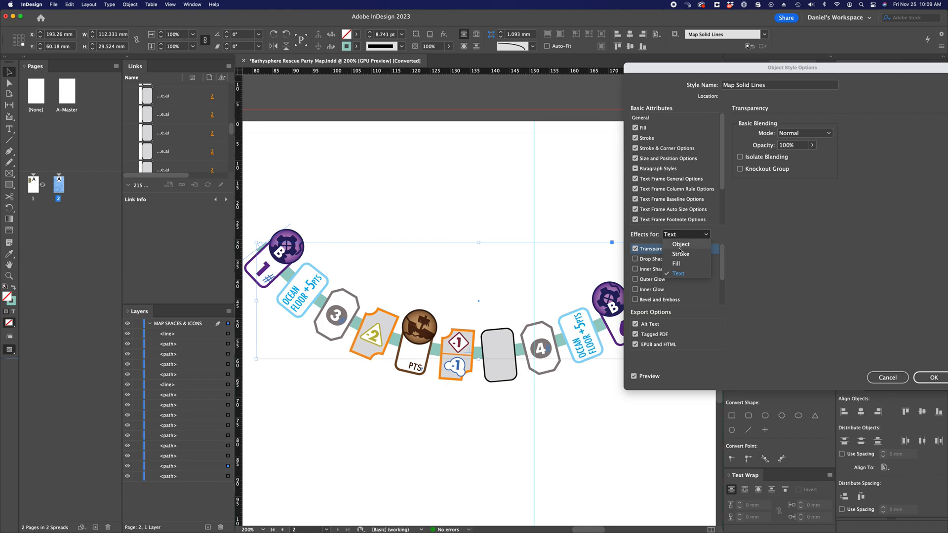
{"action": "left_click", "coordinate": [680, 253]}
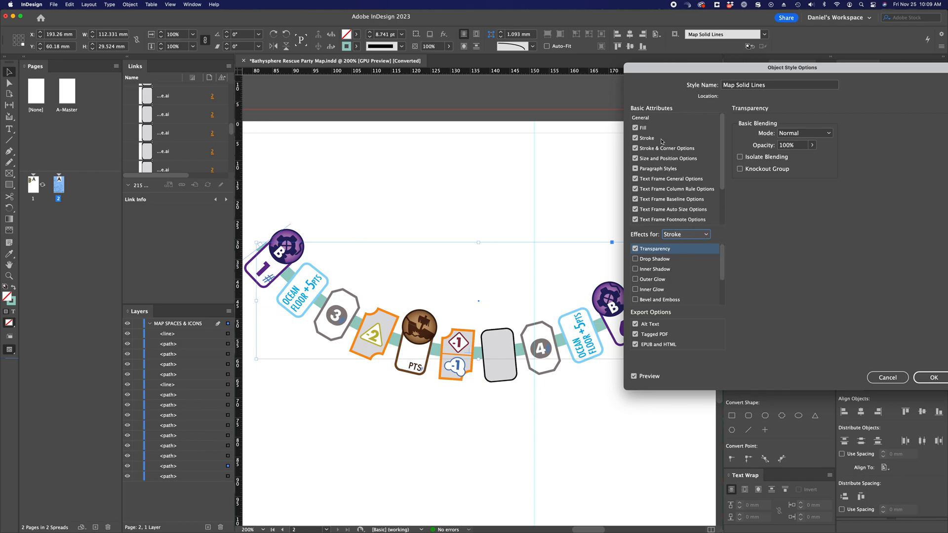
{"action": "mouse_move", "coordinate": [682, 246]}
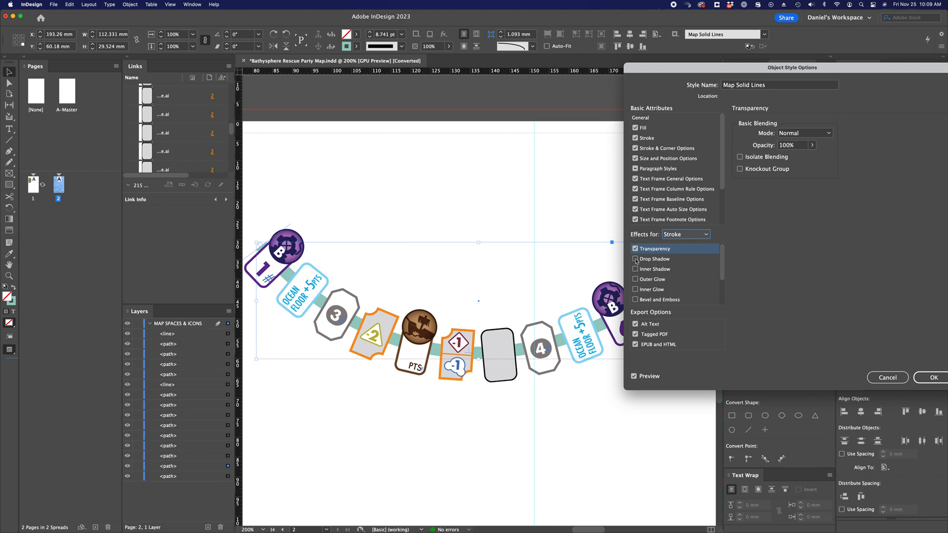
Add a drop shadow to the stroke with 100% opacity and zero distance.
{"action": "left_click", "coordinate": [656, 259]}
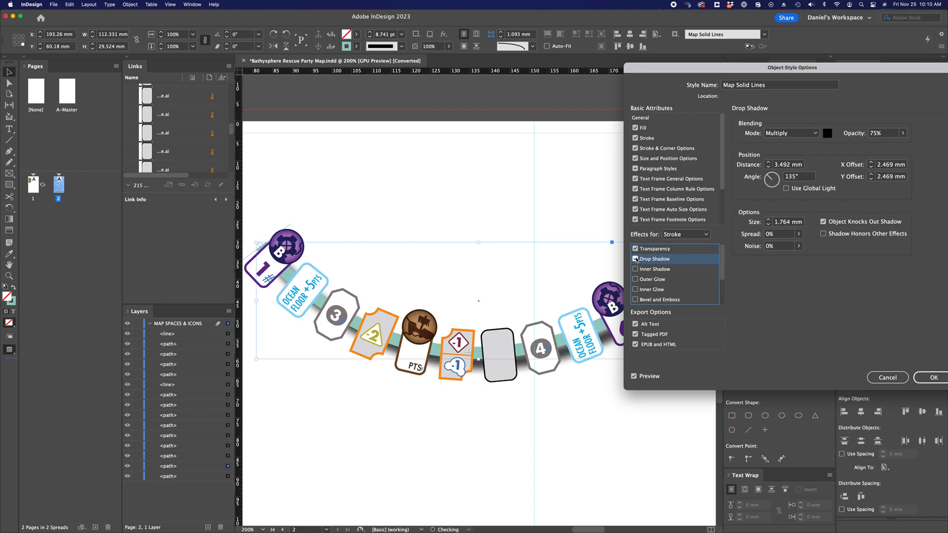
{"action": "left_click", "coordinate": [635, 258]}
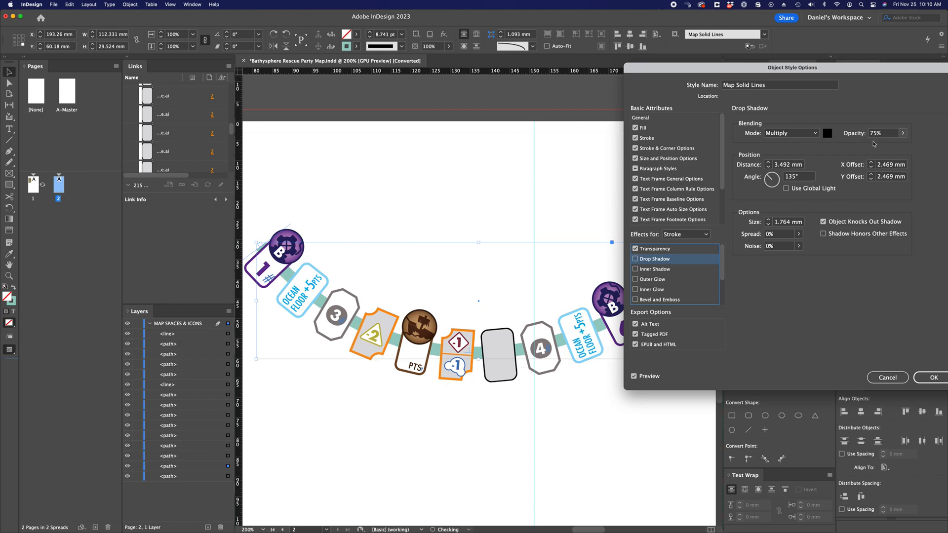
{"action": "left_click", "coordinate": [881, 133]}
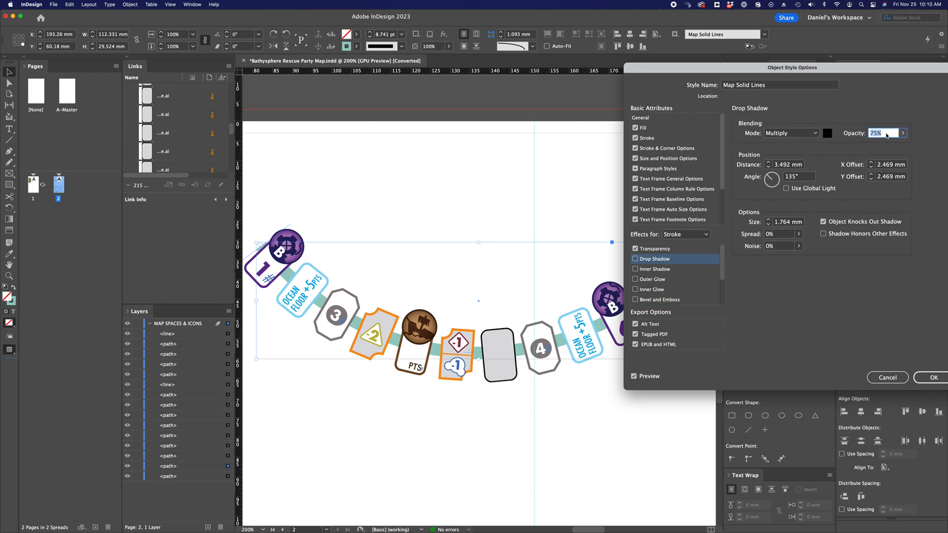
{"action": "type", "text": "100"}
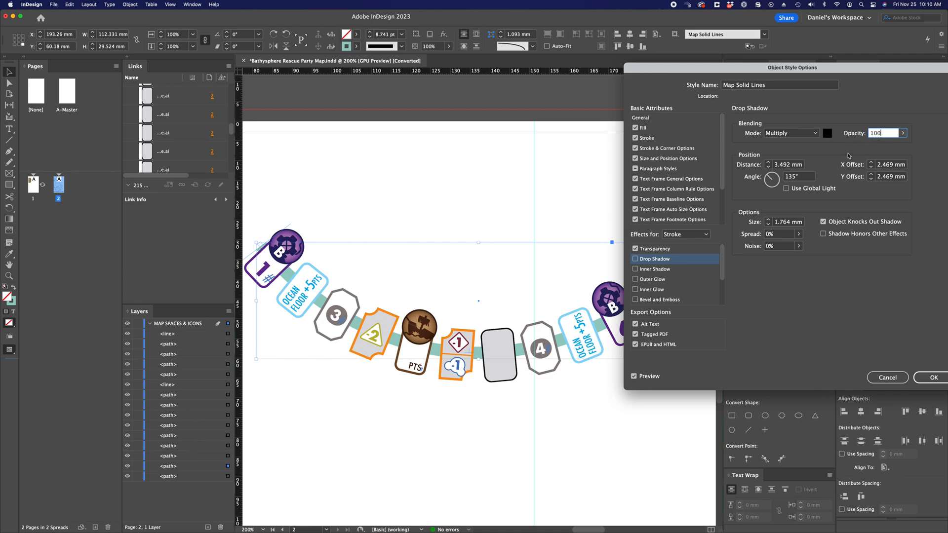
{"action": "mouse_move", "coordinate": [795, 167]}
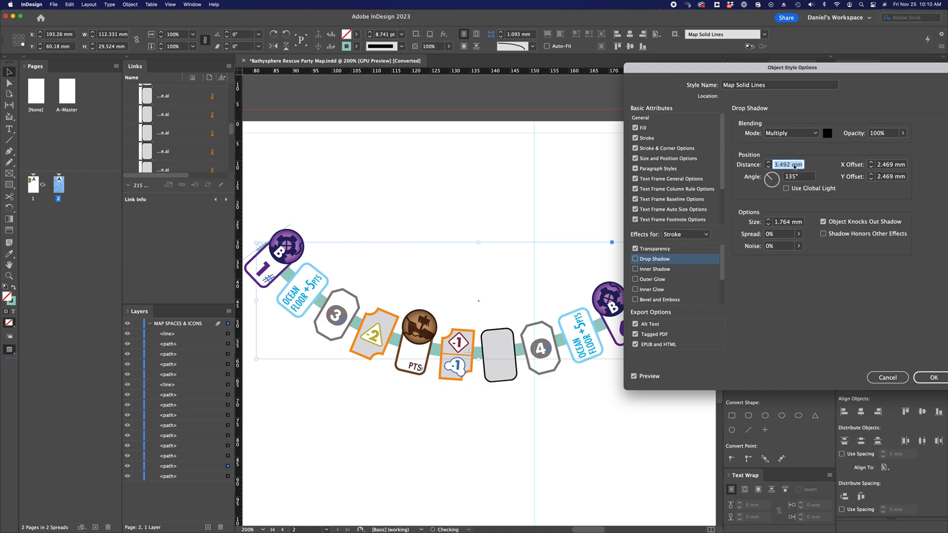
{"action": "type", "text": "0 mm"}
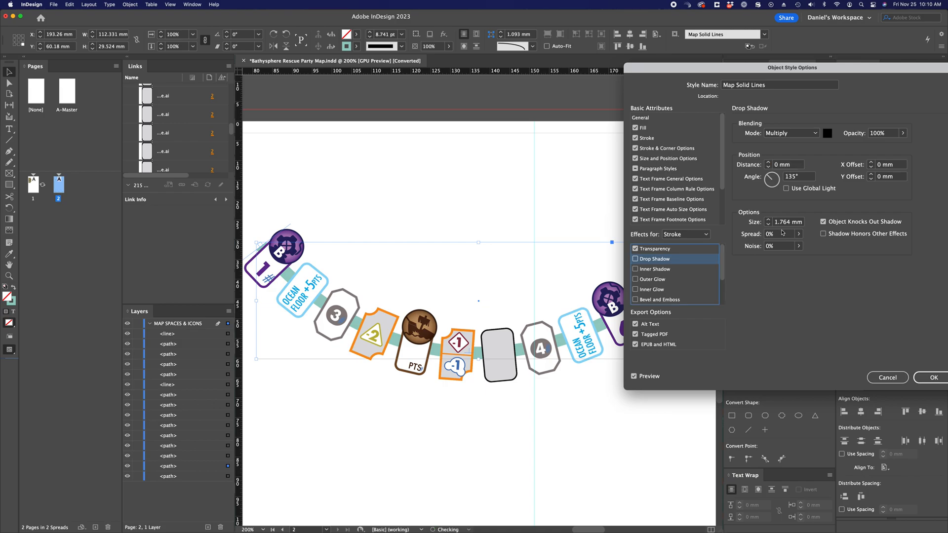
Re-enable the stroke drop shadow with 50% spread and 5 mm size.
{"action": "left_click", "coordinate": [635, 259]}
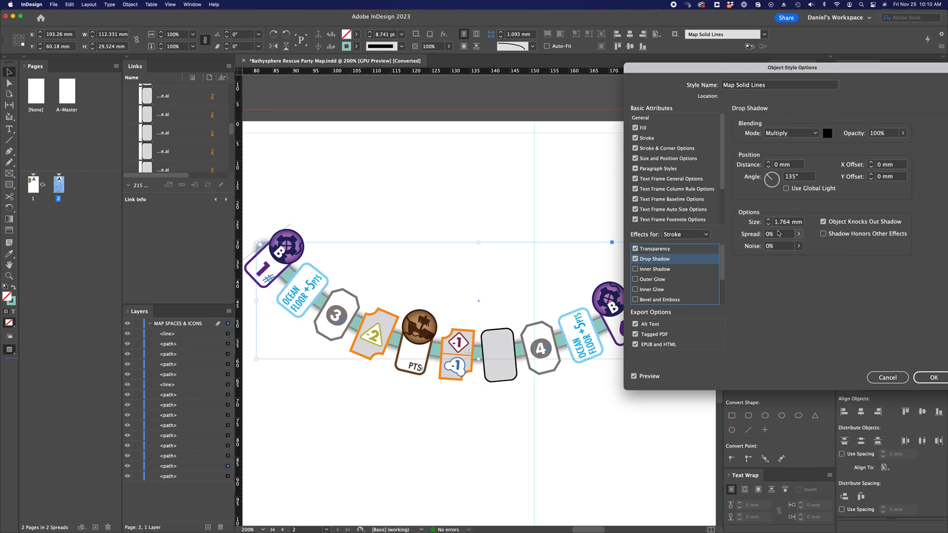
{"action": "type", "text": "50"}
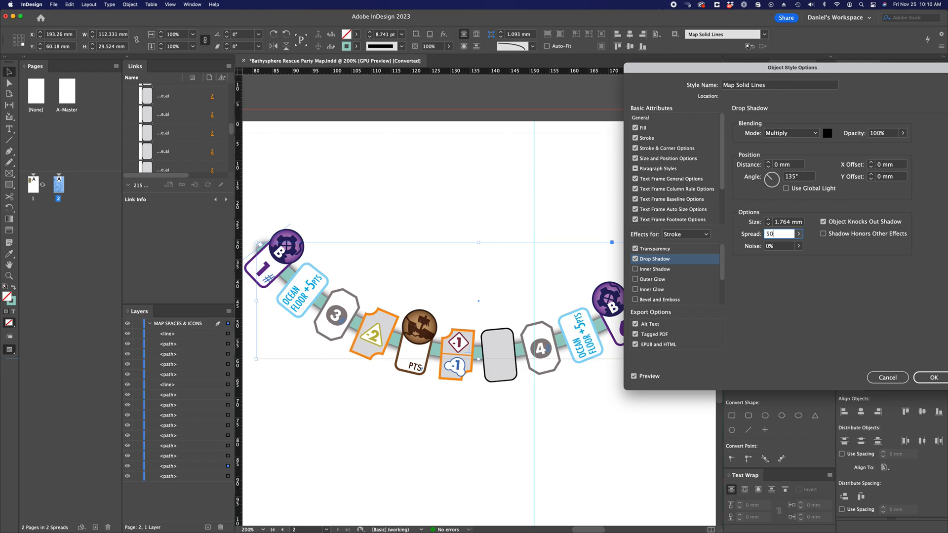
{"action": "mouse_move", "coordinate": [788, 226]}
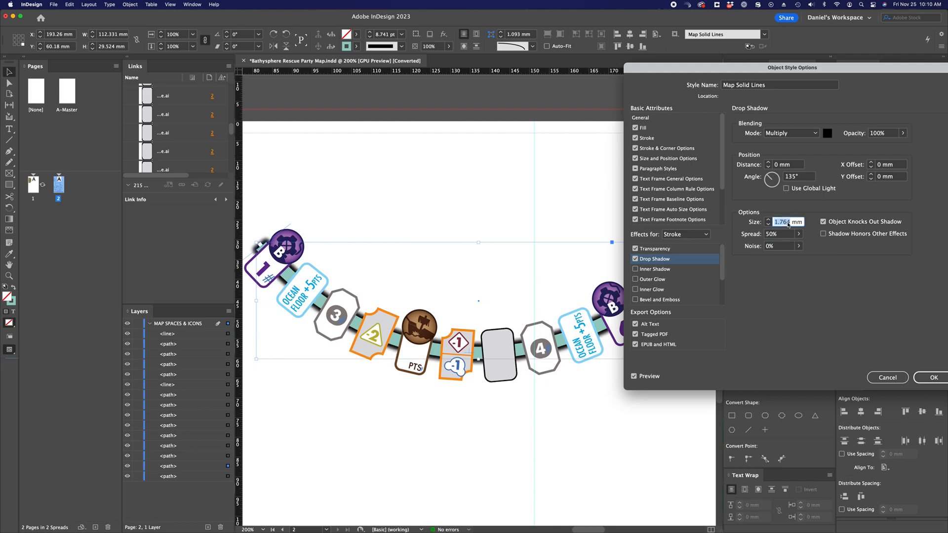
{"action": "type", "text": "5 mm"}
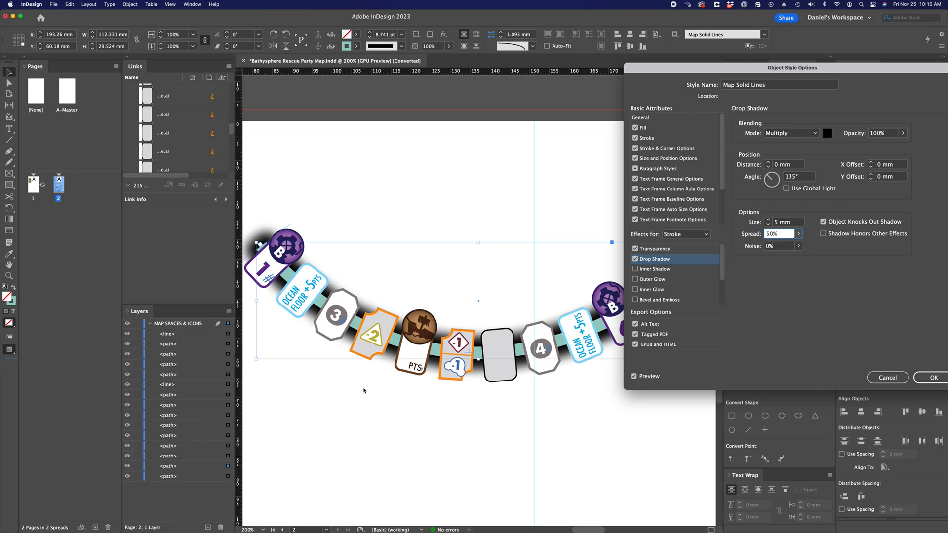
{"action": "mouse_move", "coordinate": [281, 235]}
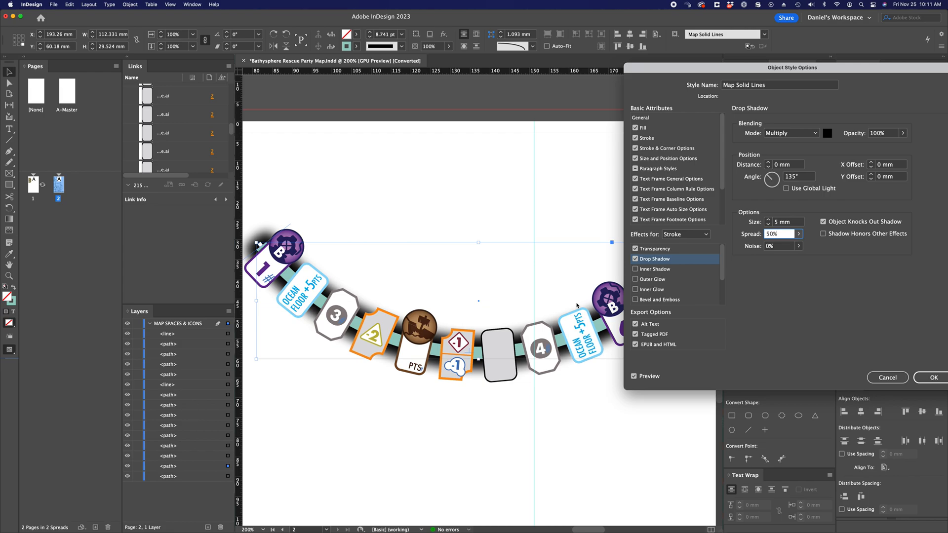
{"action": "left_click", "coordinate": [685, 235]}
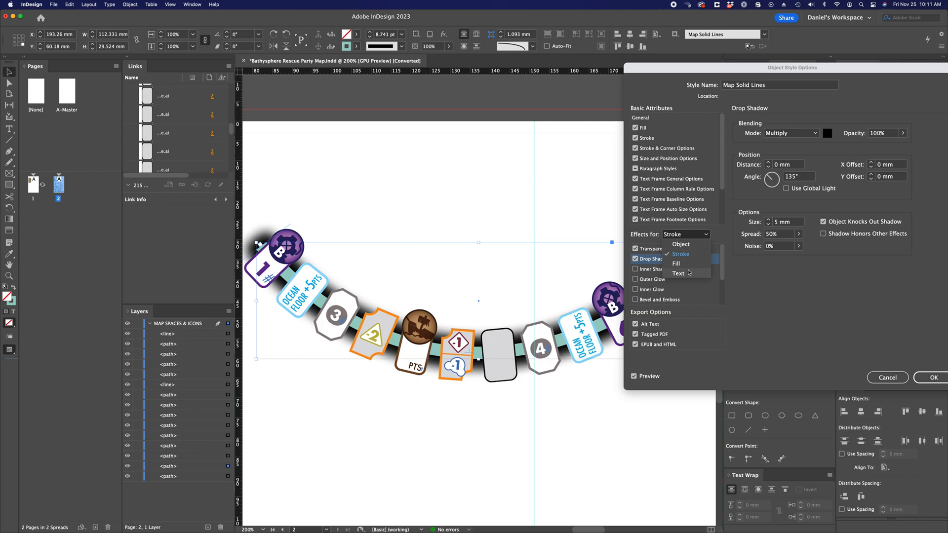
{"action": "mouse_move", "coordinate": [689, 274]}
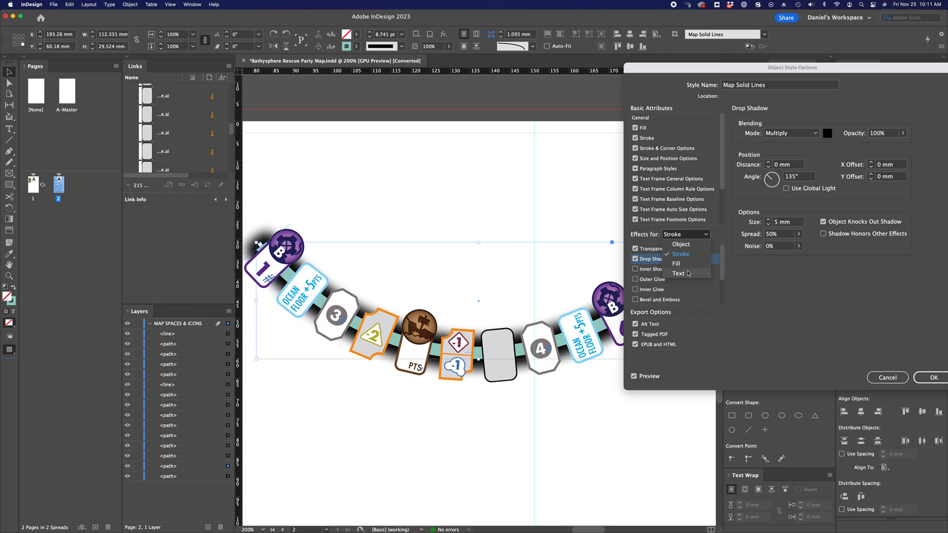
{"action": "mouse_move", "coordinate": [682, 275]}
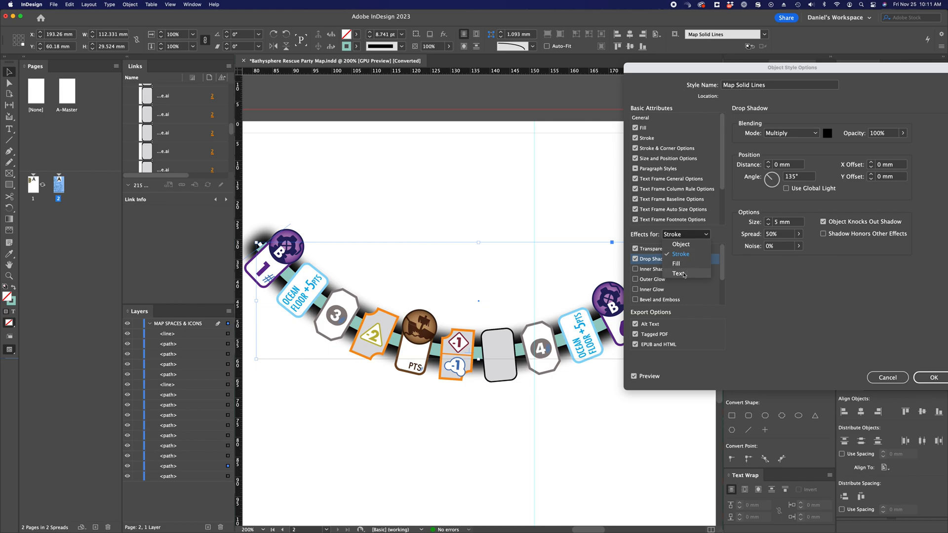
Give the style's text a drop shadow with 0 distance and 100% opacity.
{"action": "left_click", "coordinate": [680, 274]}
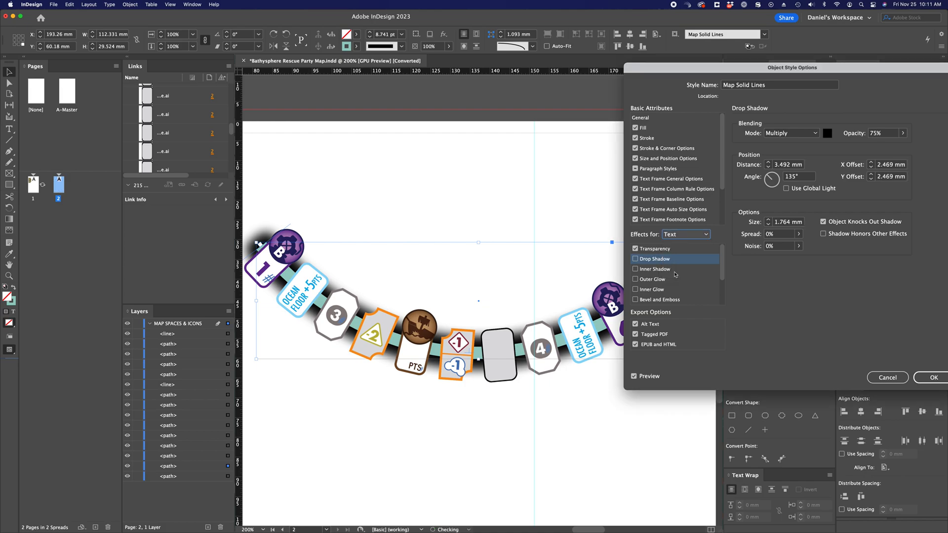
{"action": "mouse_move", "coordinate": [652, 270]}
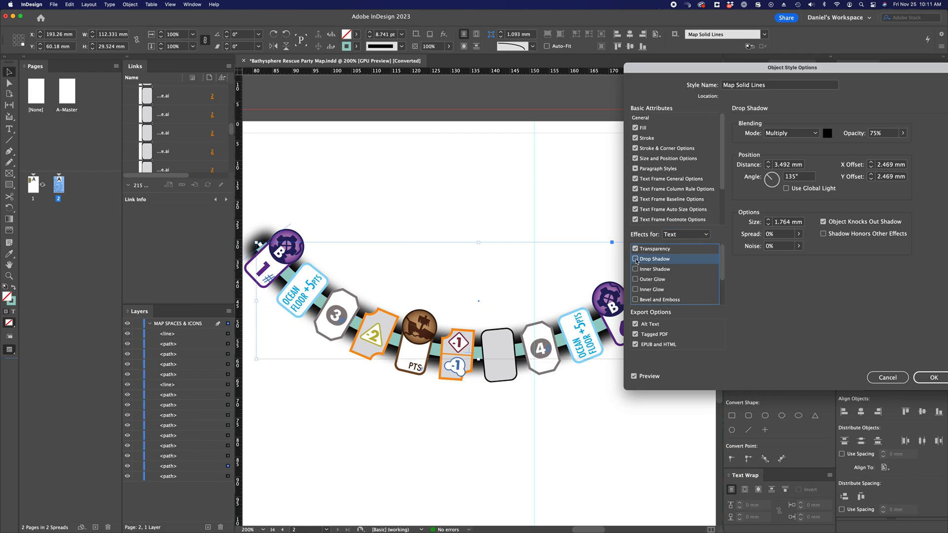
{"action": "left_click", "coordinate": [636, 258]}
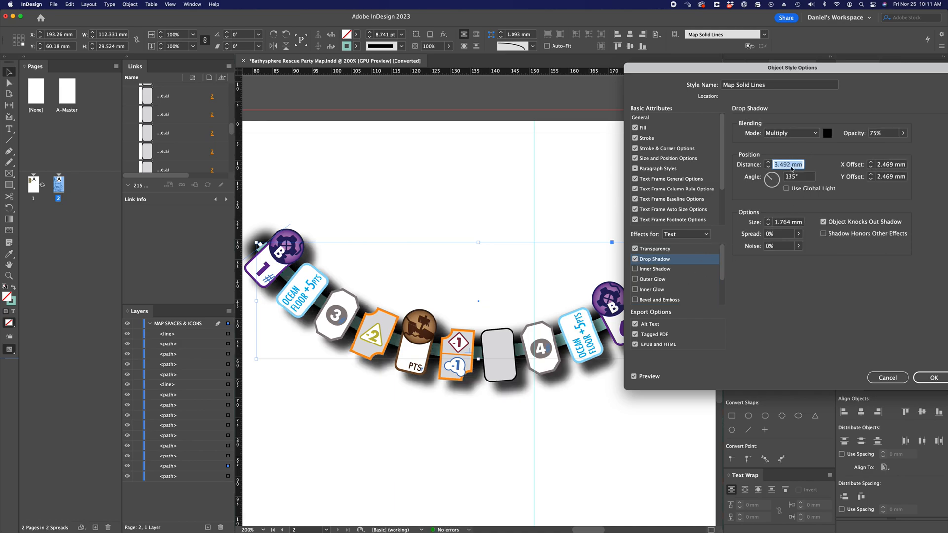
{"action": "type", "text": "0 mm"}
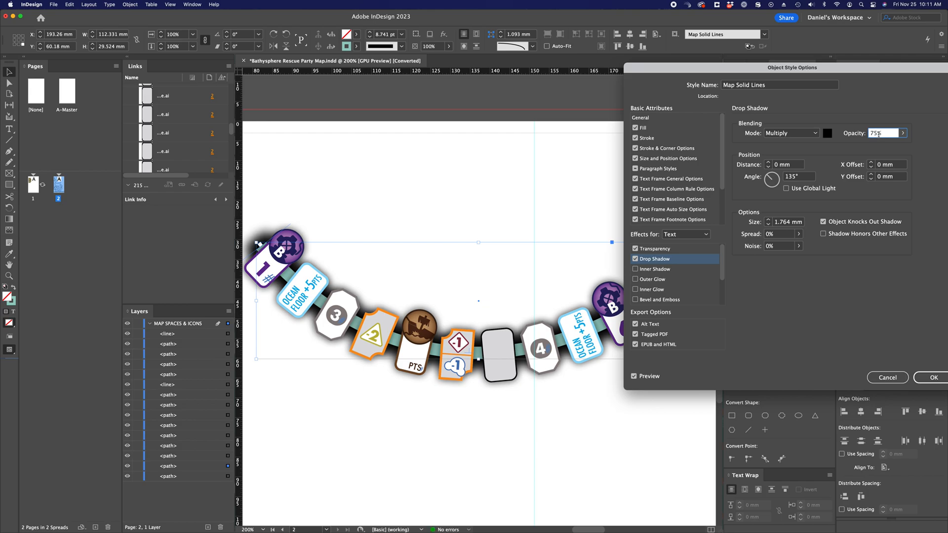
{"action": "type", "text": "1"}
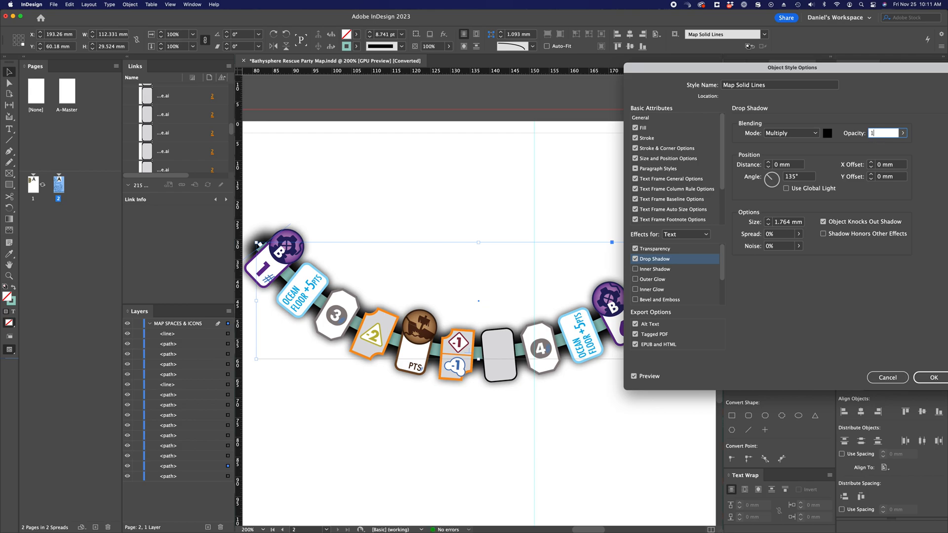
{"action": "type", "text": "100"}
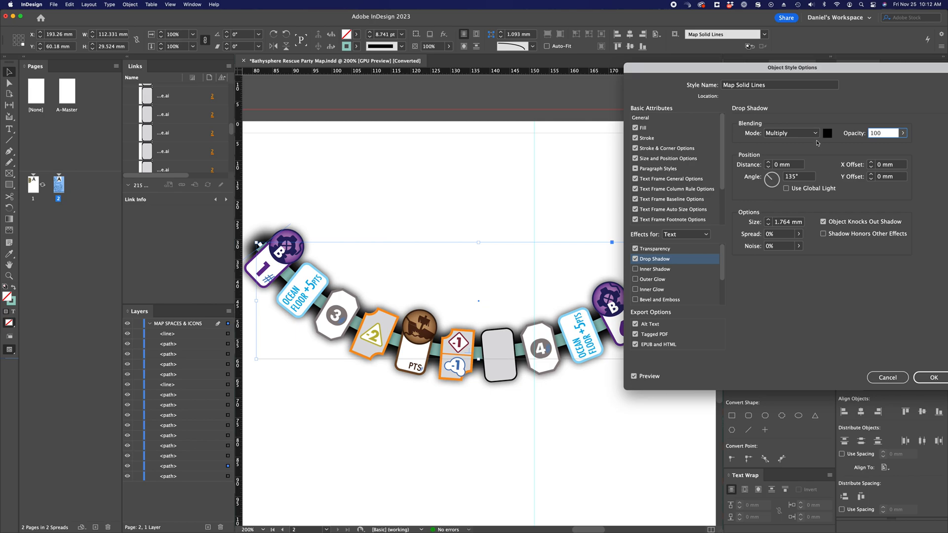
{"action": "left_click", "coordinate": [827, 133]}
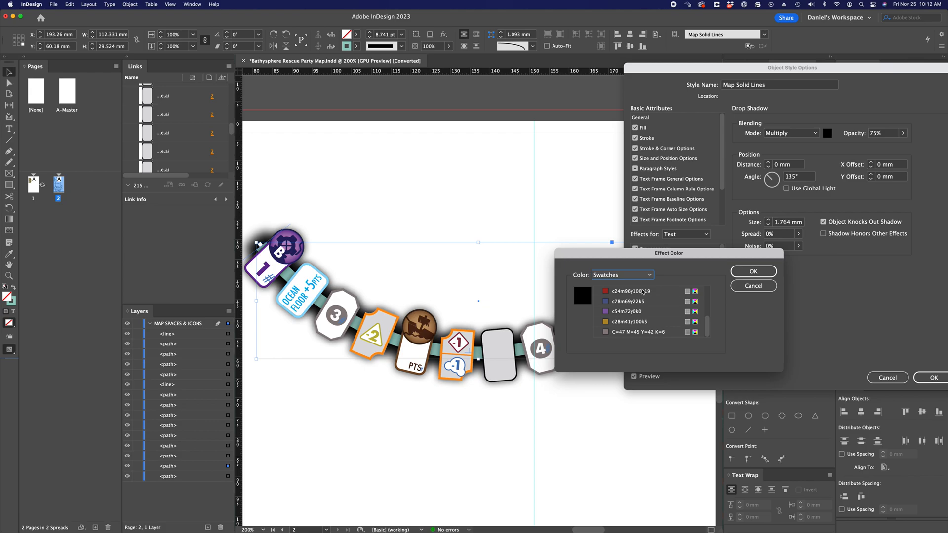
{"action": "mouse_move", "coordinate": [642, 294]}
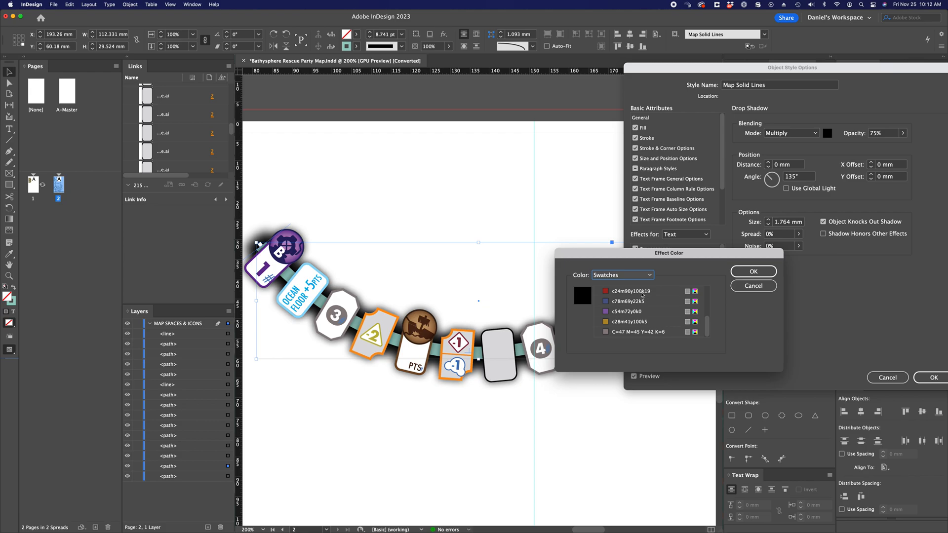
Make the text shadow dark red with 2 mm size and 50% spread.
{"action": "left_click", "coordinate": [629, 290]}
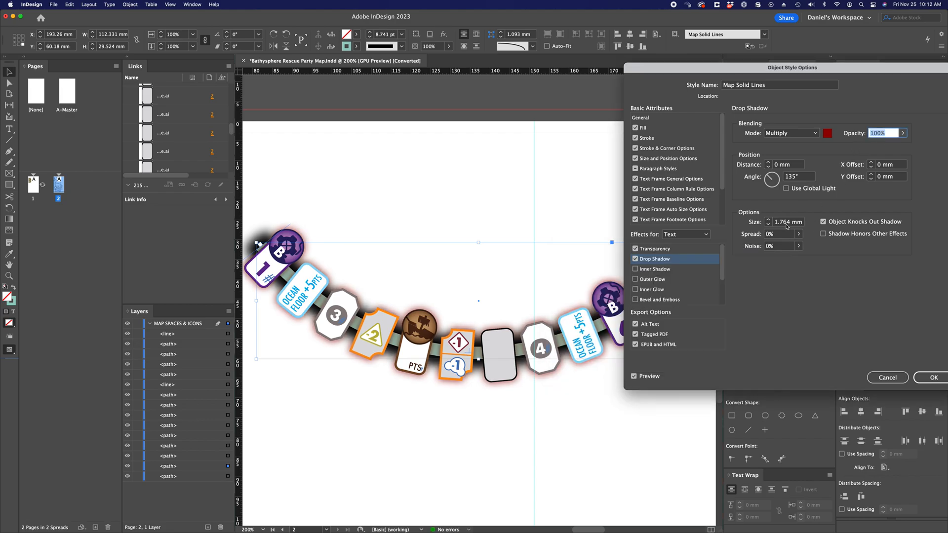
{"action": "left_click", "coordinate": [787, 221]}
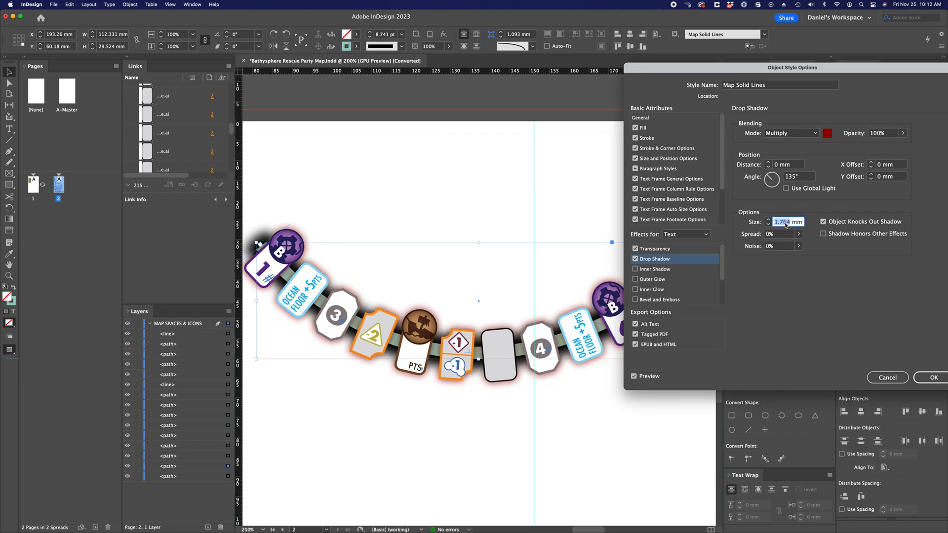
{"action": "type", "text": "2 mm"}
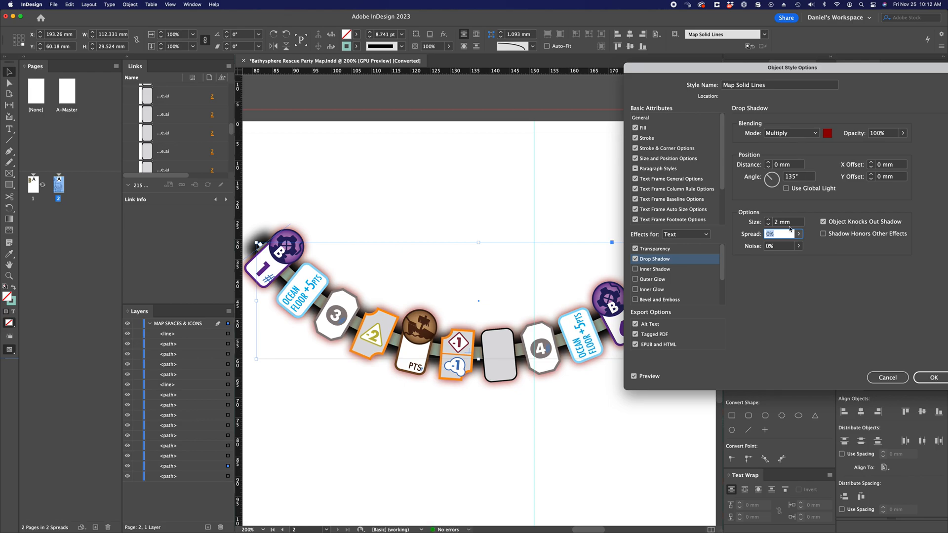
{"action": "type", "text": "50"}
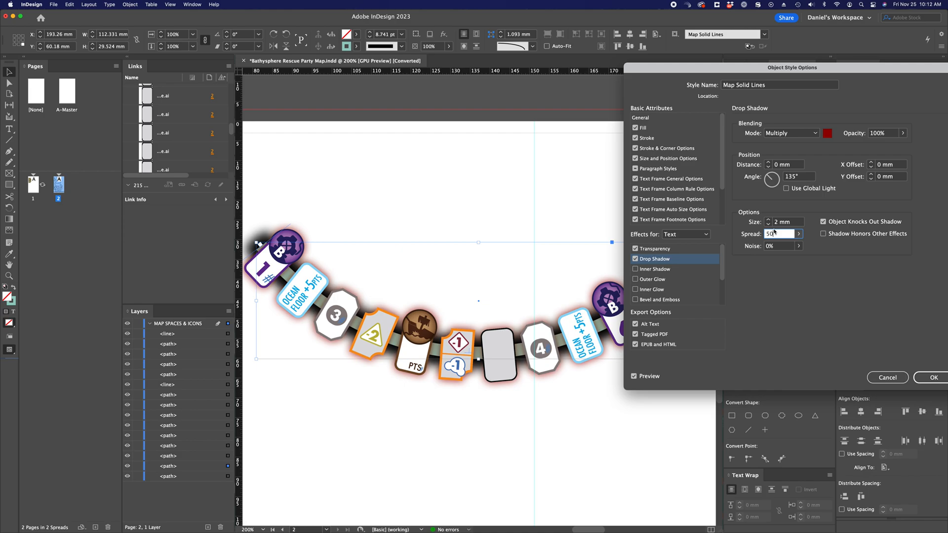
Save the Map Solid Lines style changes and deselect the path to view the shadows.
{"action": "left_click", "coordinate": [925, 377]}
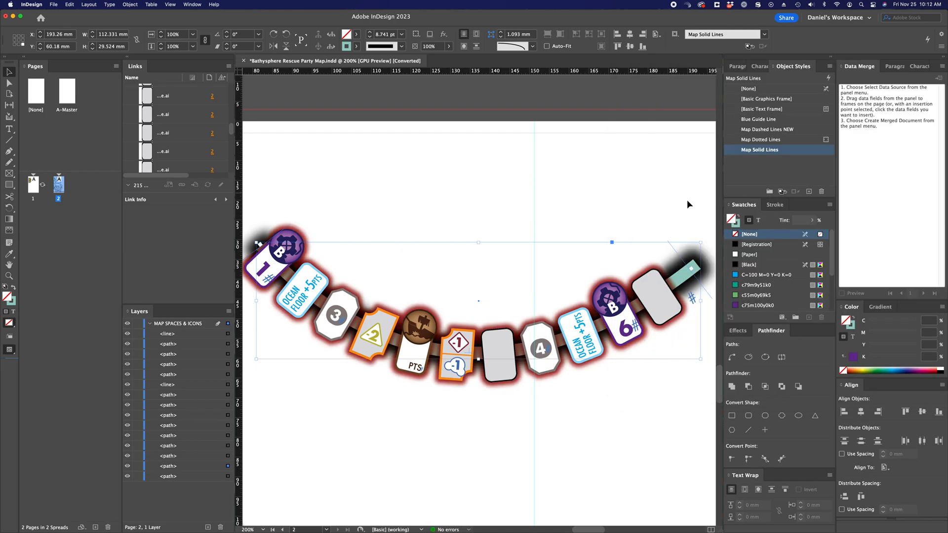
{"action": "left_click", "coordinate": [761, 140]}
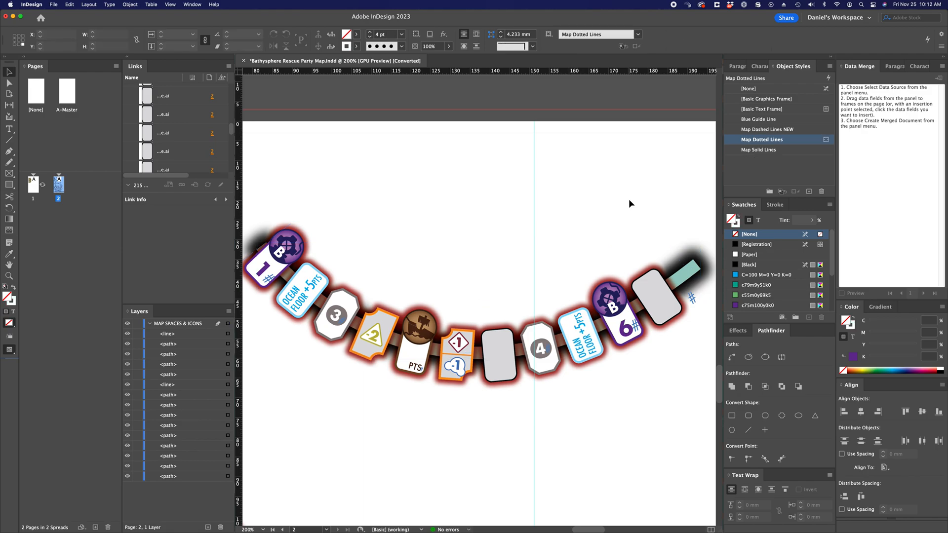